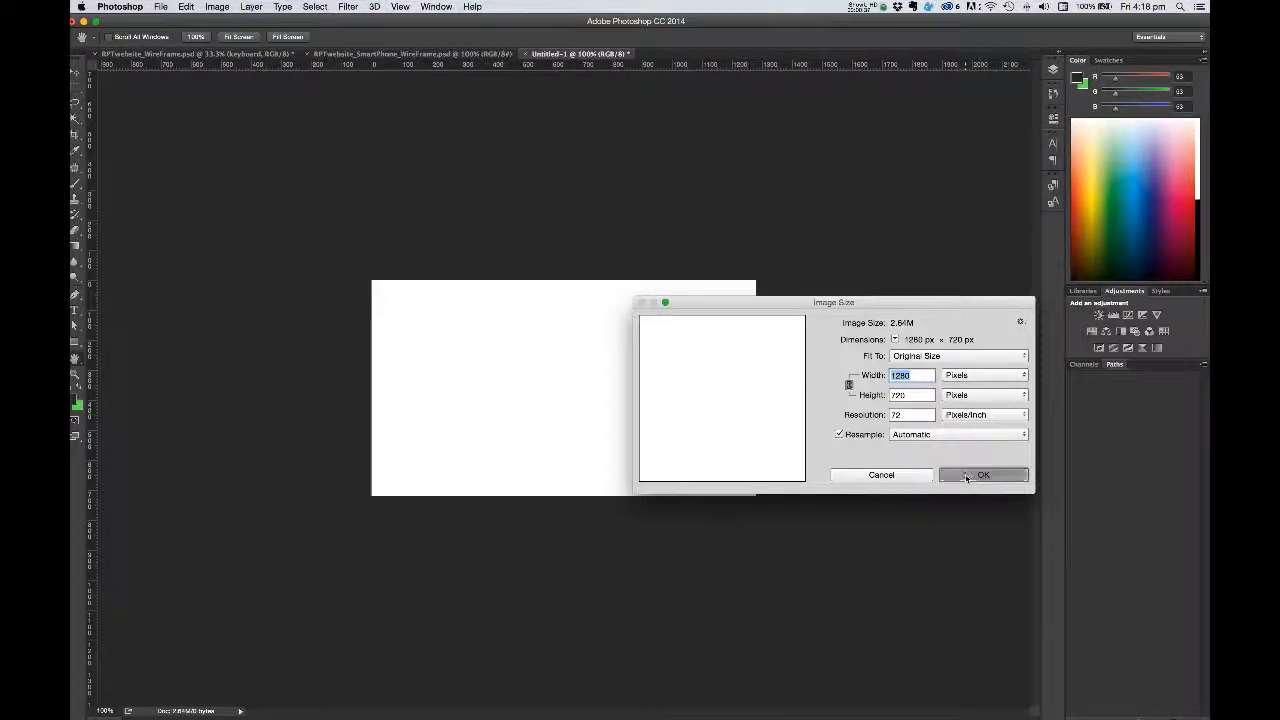
Step: Confirm the blank canvas at 1280 × 720 px and bring up the File menu
{"action": "left_click", "coordinate": [982, 474]}
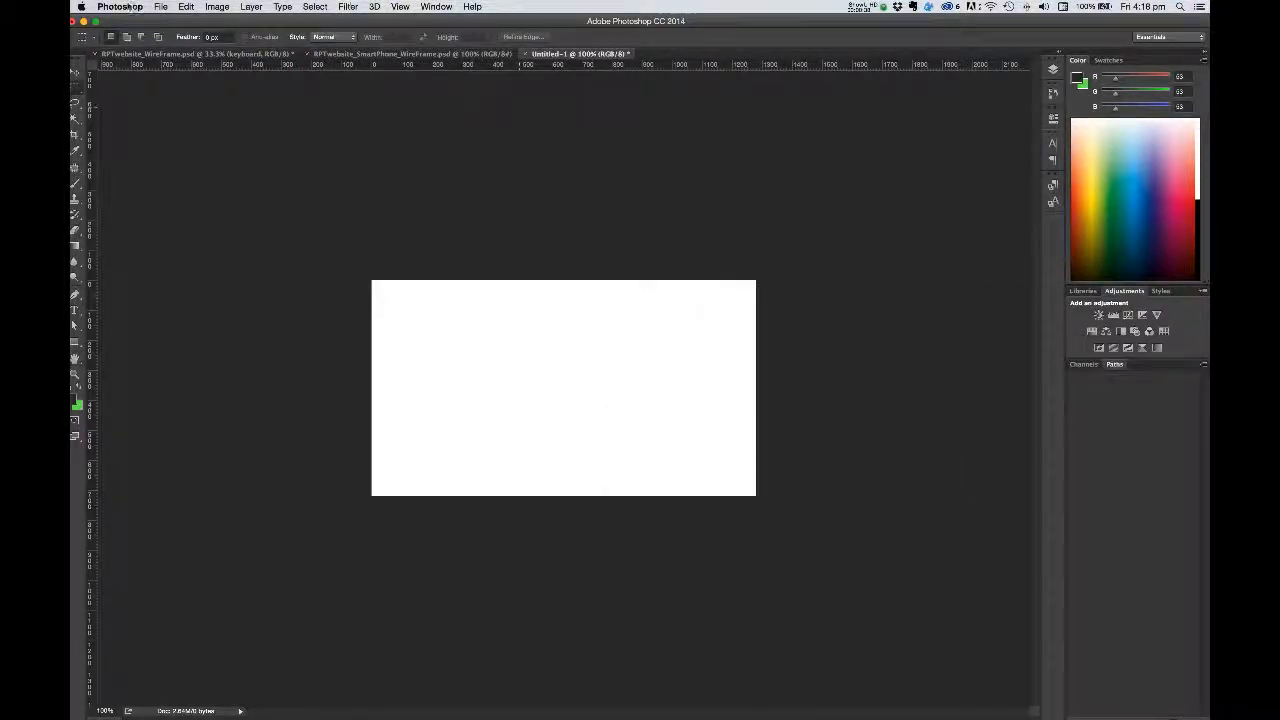
{"action": "left_click", "coordinate": [161, 7]}
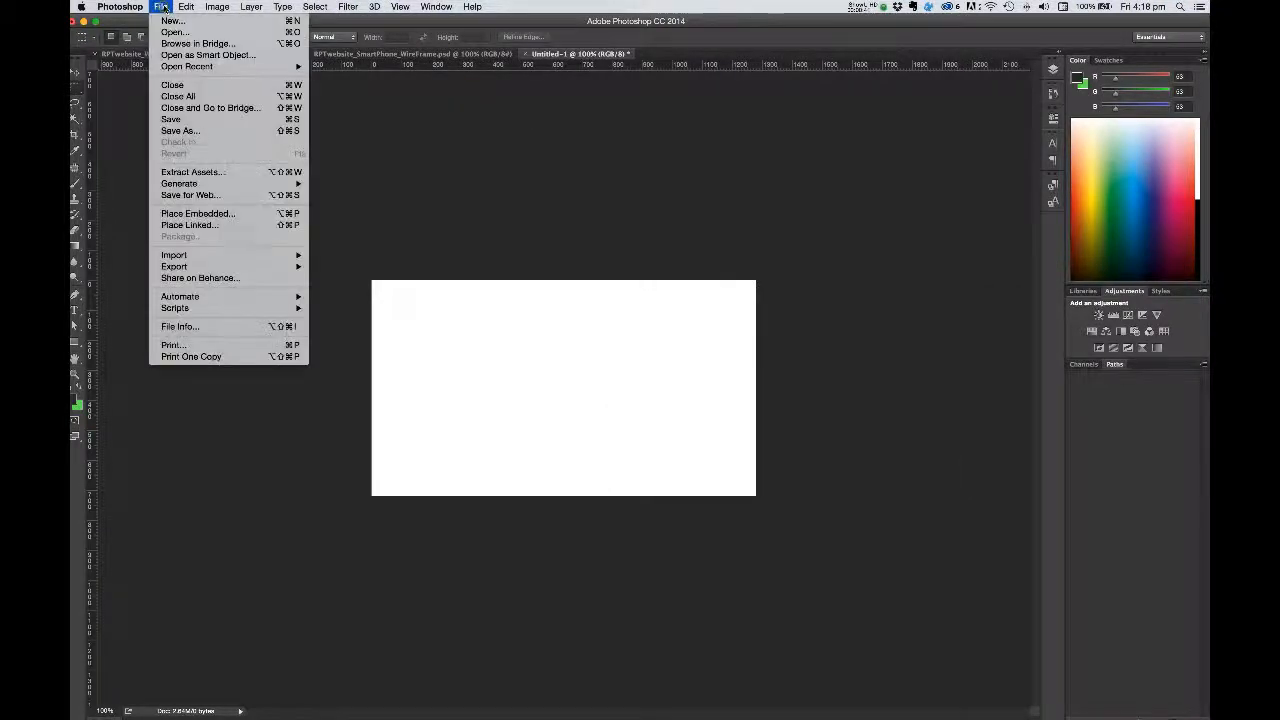
{"action": "mouse_move", "coordinate": [189, 224]}
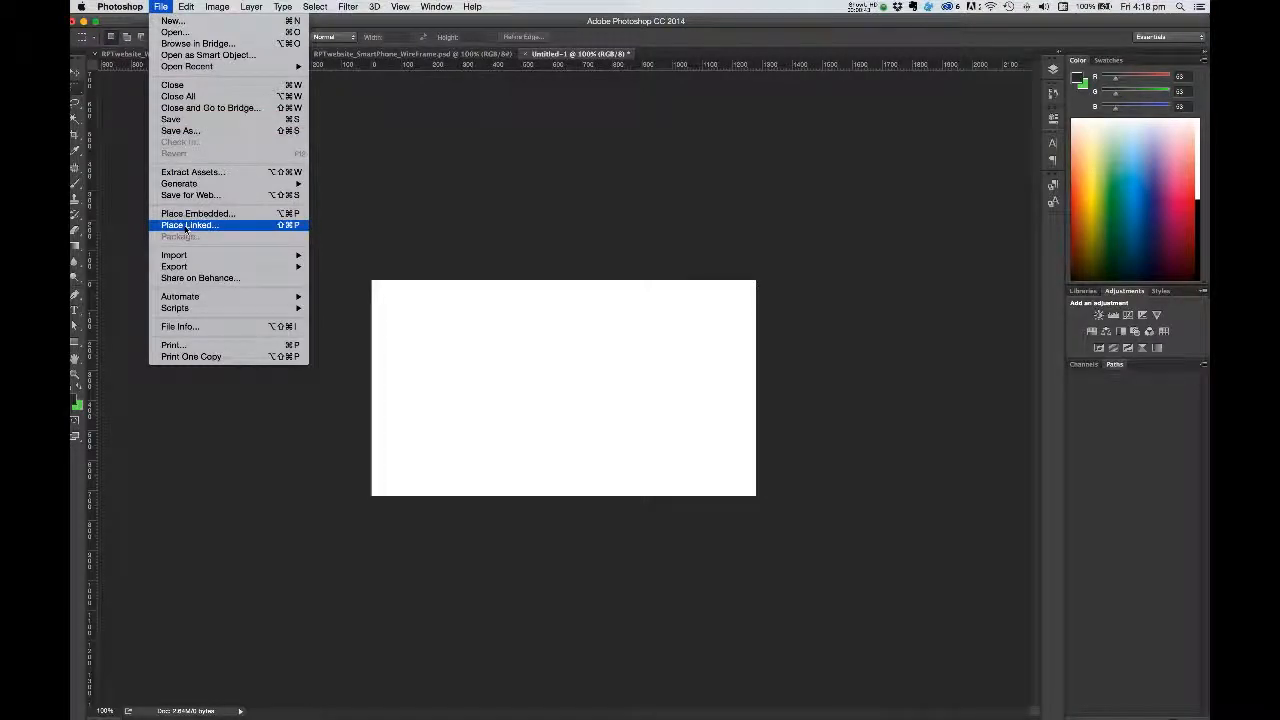
{"action": "mouse_move", "coordinate": [198, 213]}
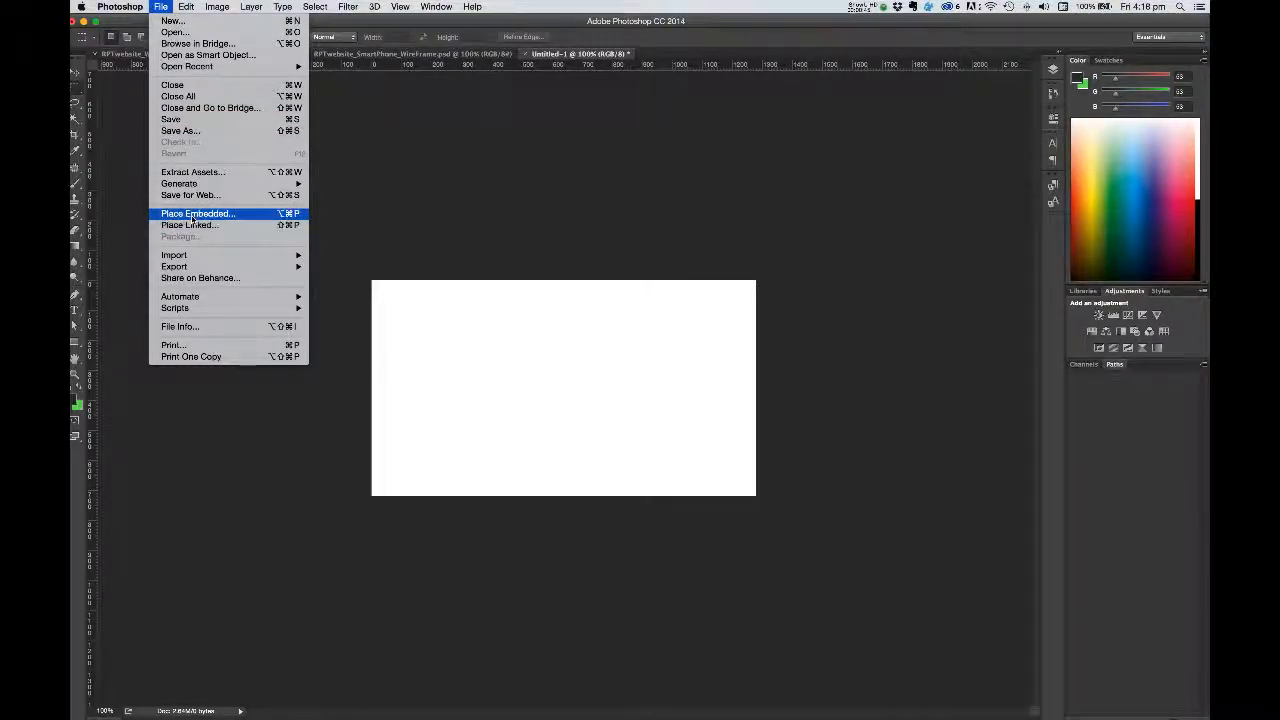
{"action": "mouse_move", "coordinate": [189, 224]}
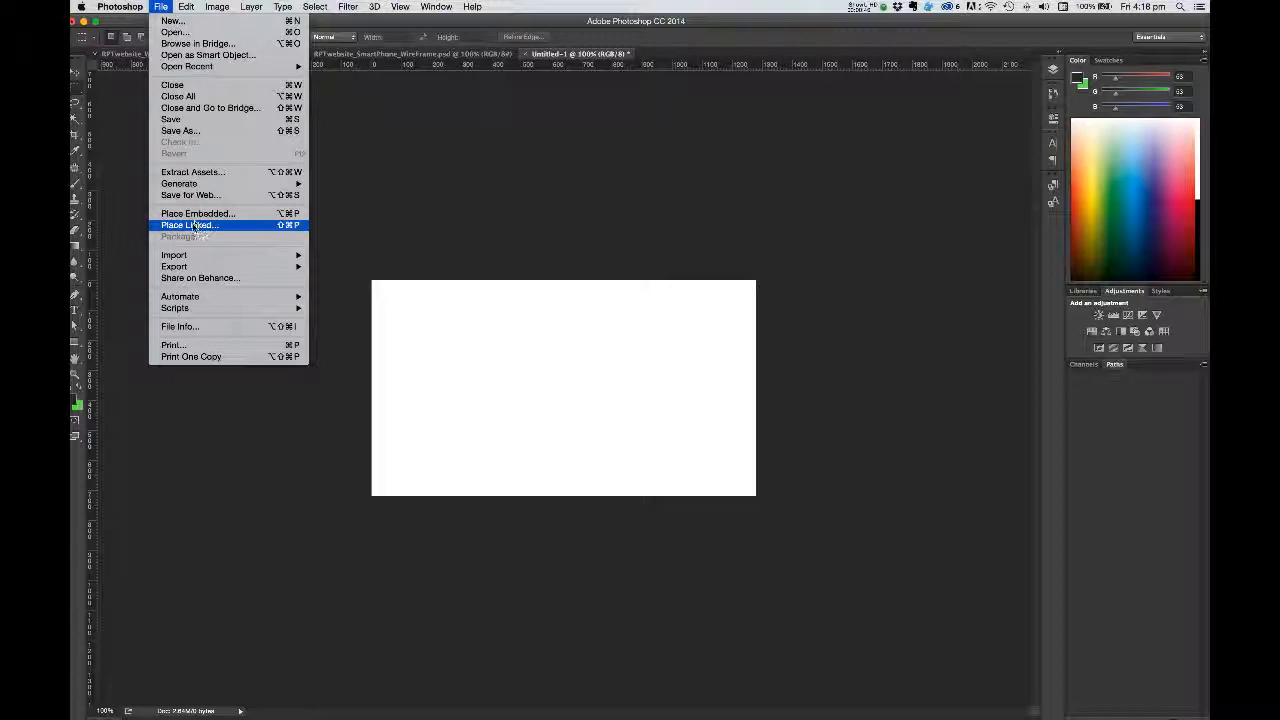
Step: Place PigOnCushion.mp4 from the NikonJ1Videos folder as a linked layer filling the canvas
{"action": "left_click", "coordinate": [189, 224]}
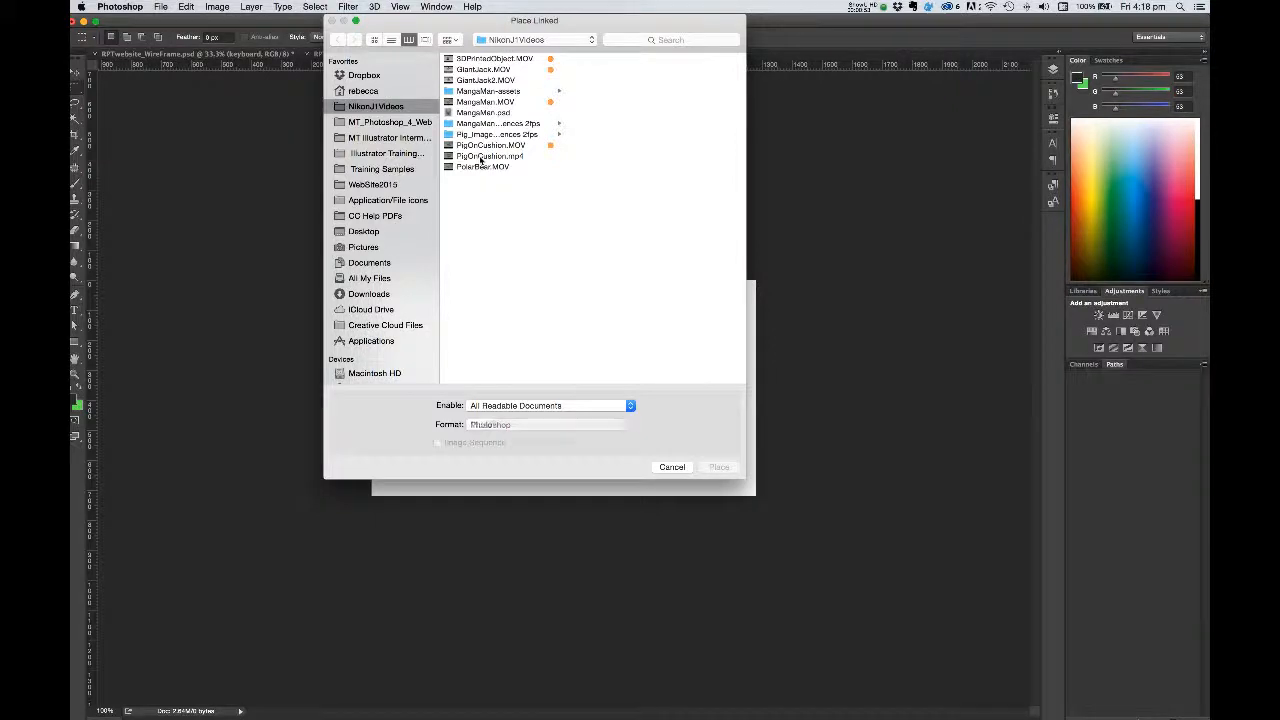
{"action": "left_click", "coordinate": [490, 156]}
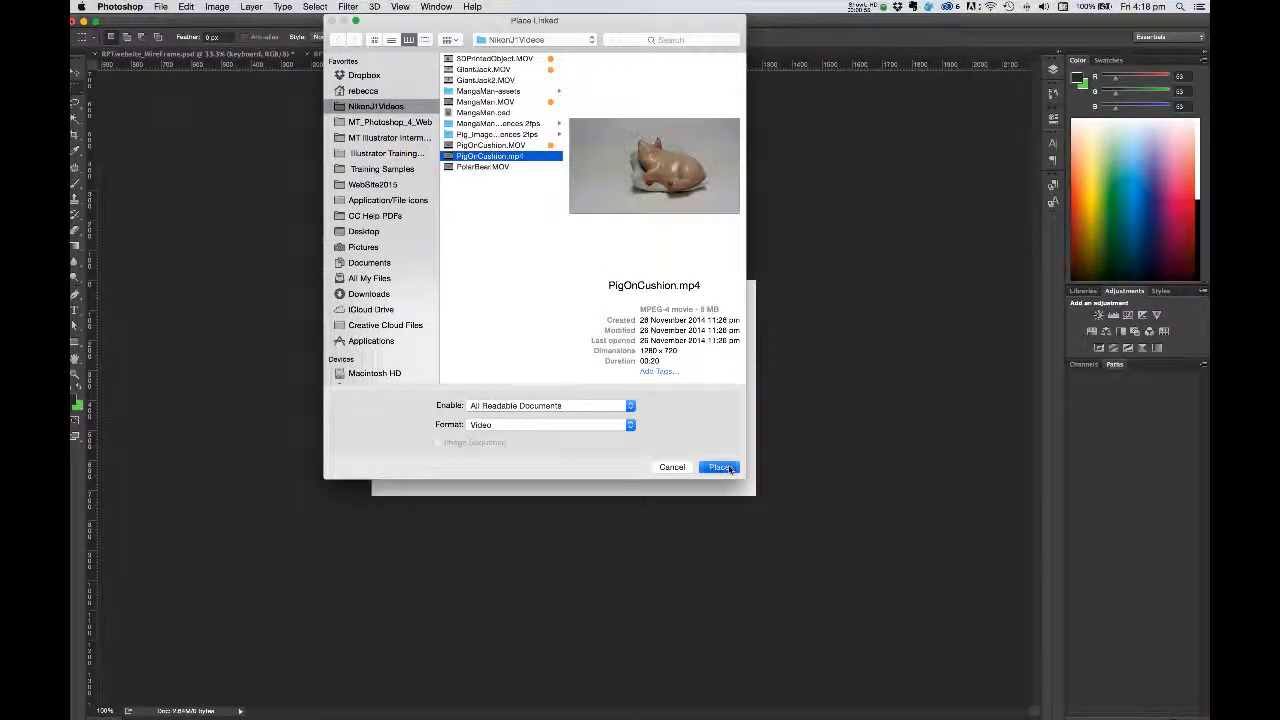
{"action": "left_click", "coordinate": [718, 467]}
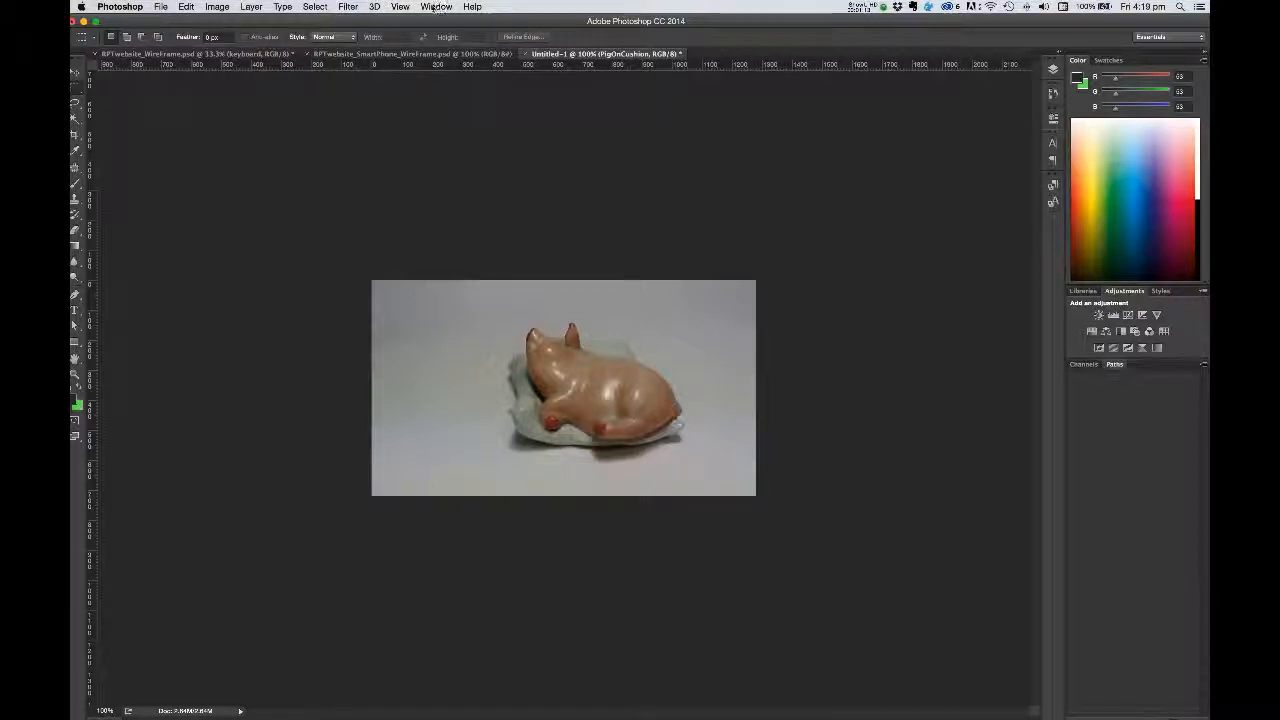
Step: Show the Timeline panel and create a video timeline holding the PigOnCushion clip
{"action": "left_click", "coordinate": [435, 7]}
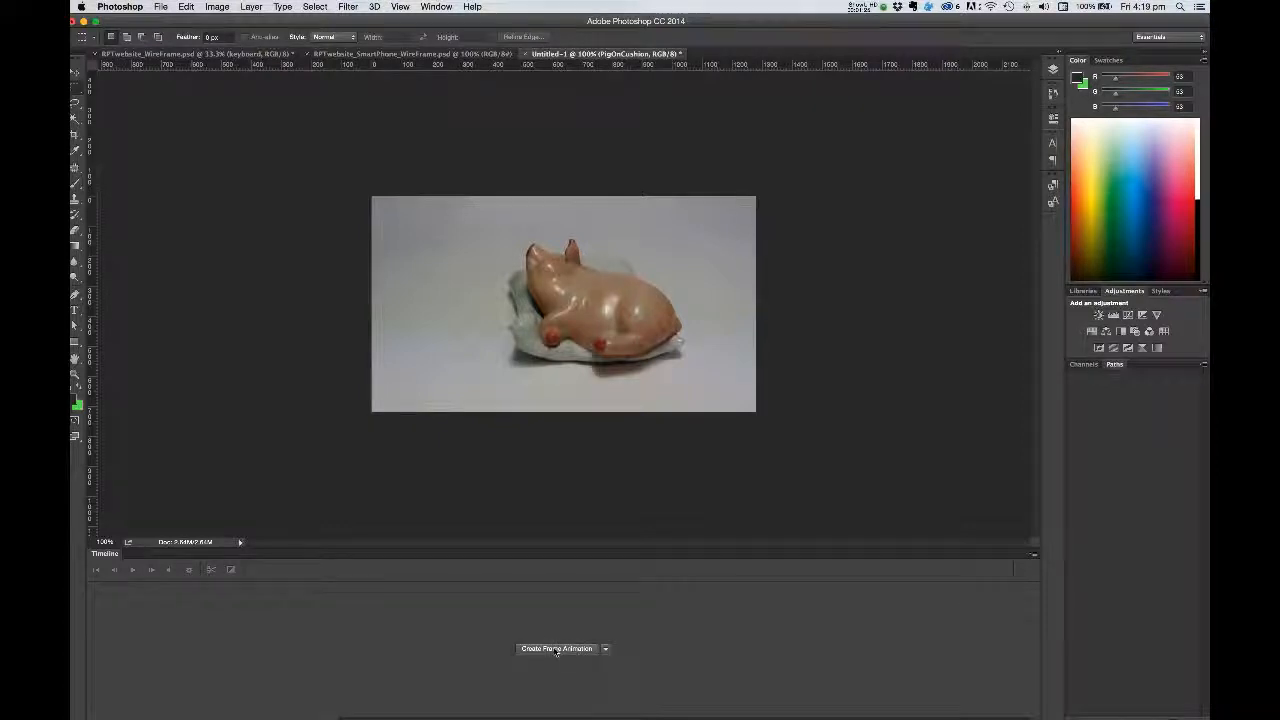
{"action": "left_click", "coordinate": [605, 648]}
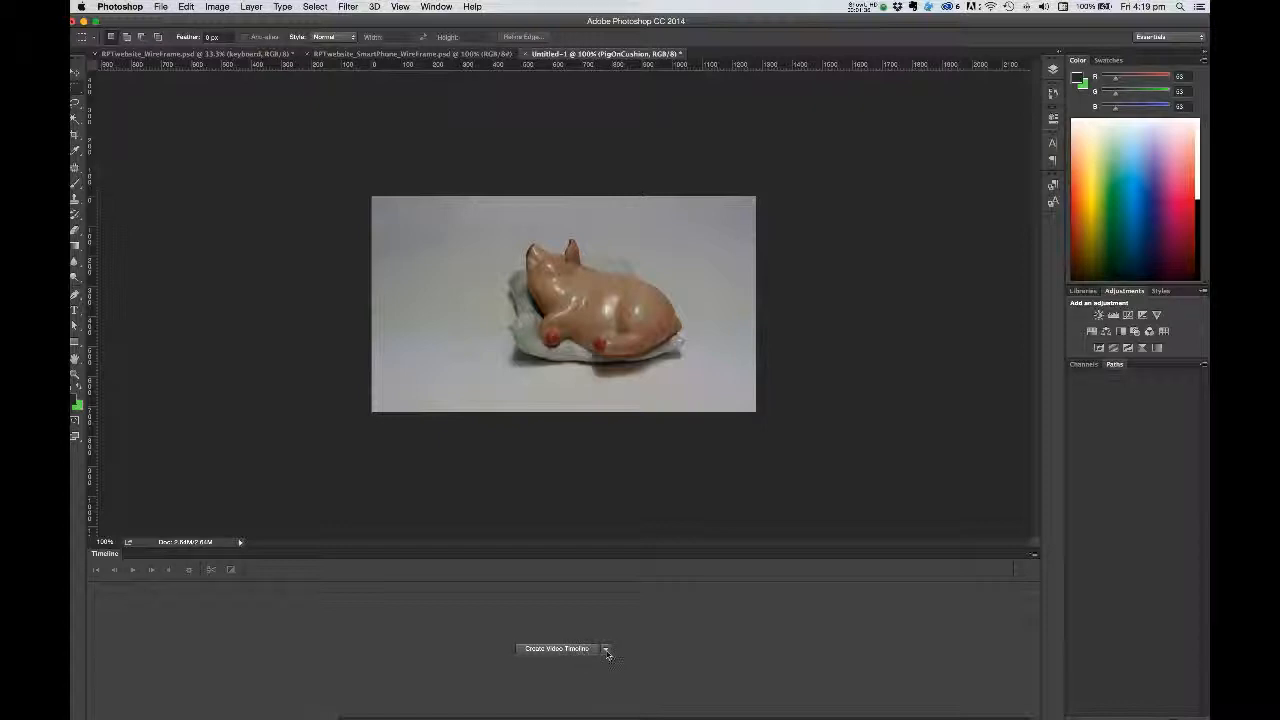
{"action": "left_click", "coordinate": [606, 649]}
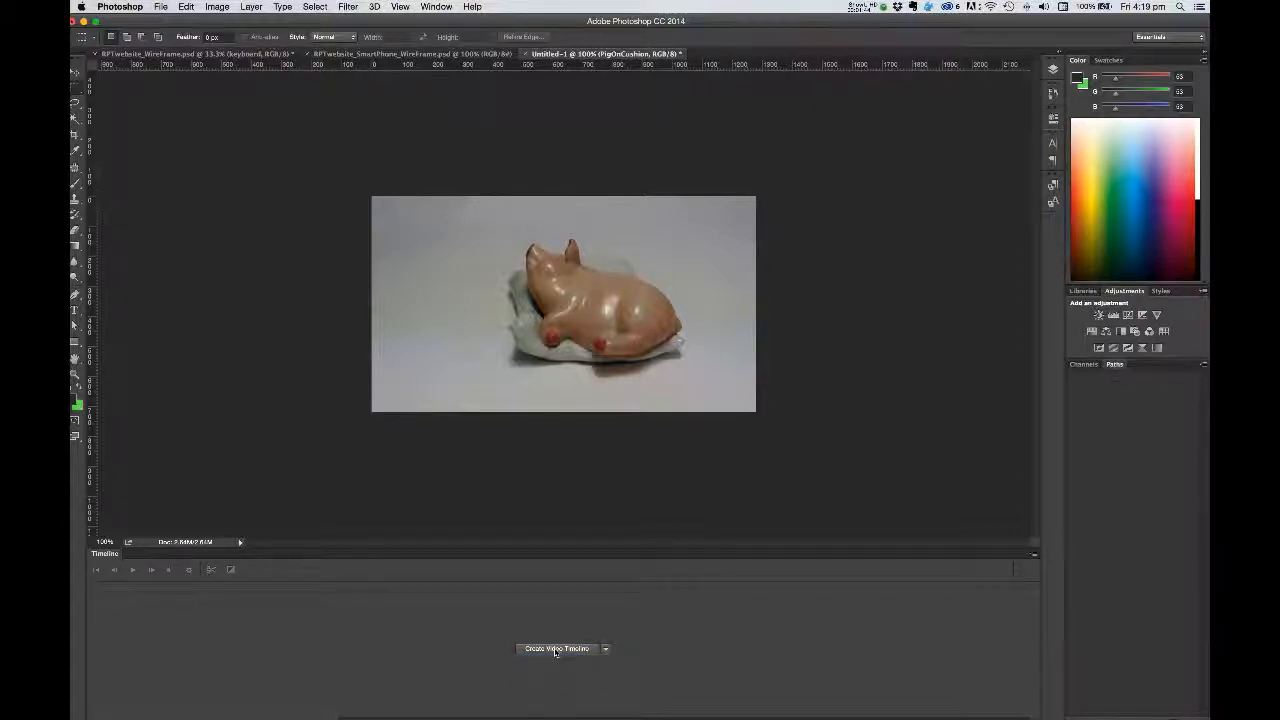
{"action": "left_click", "coordinate": [556, 648]}
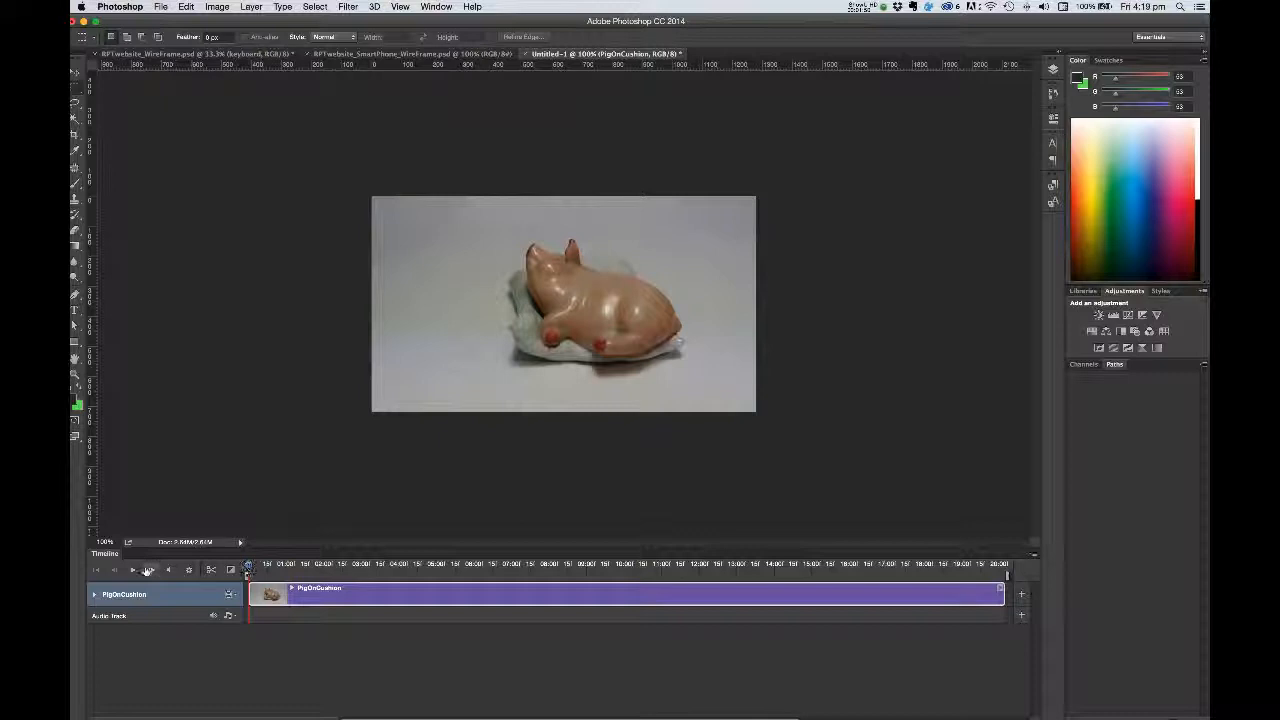
{"action": "left_click", "coordinate": [134, 569]}
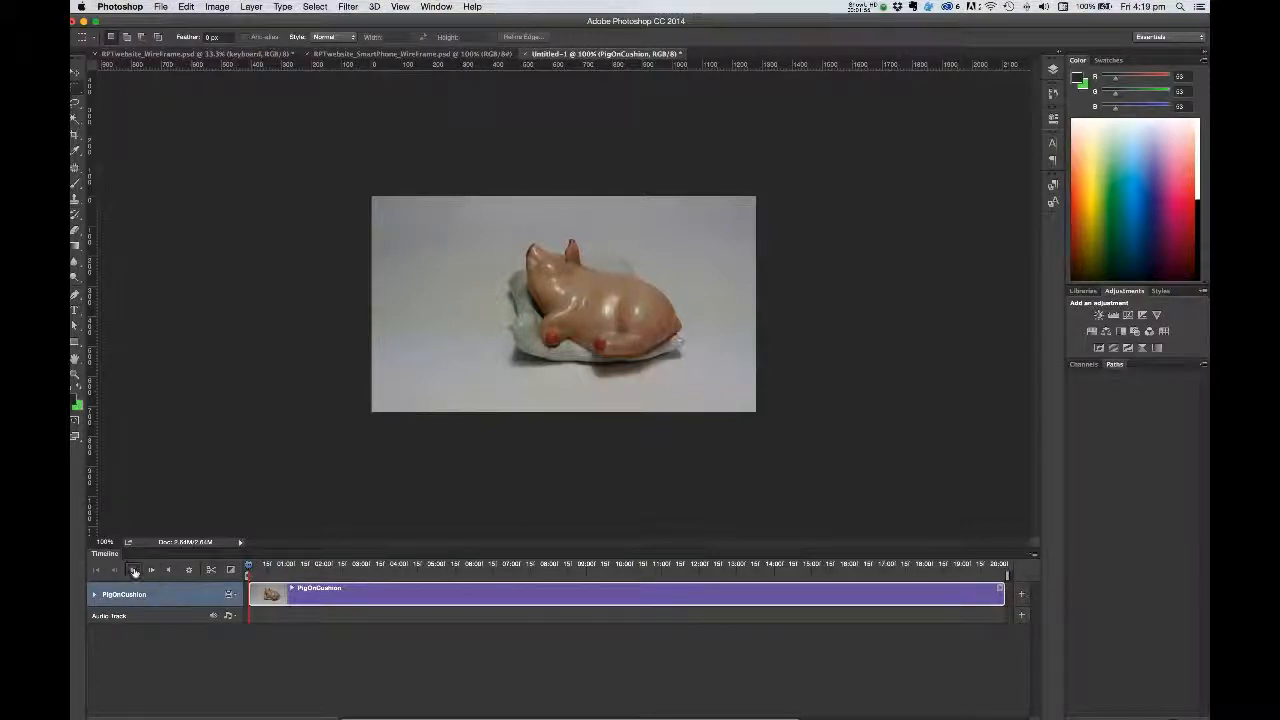
{"action": "left_click", "coordinate": [150, 569]}
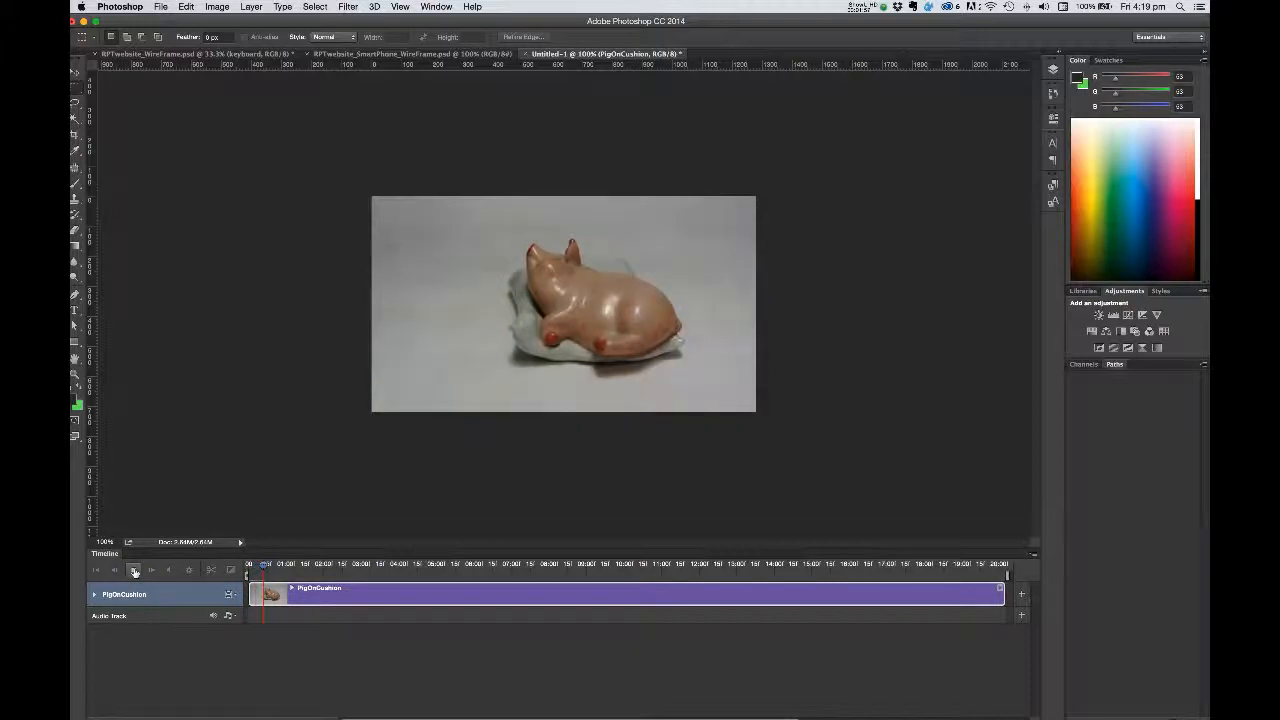
{"action": "left_click", "coordinate": [134, 570]}
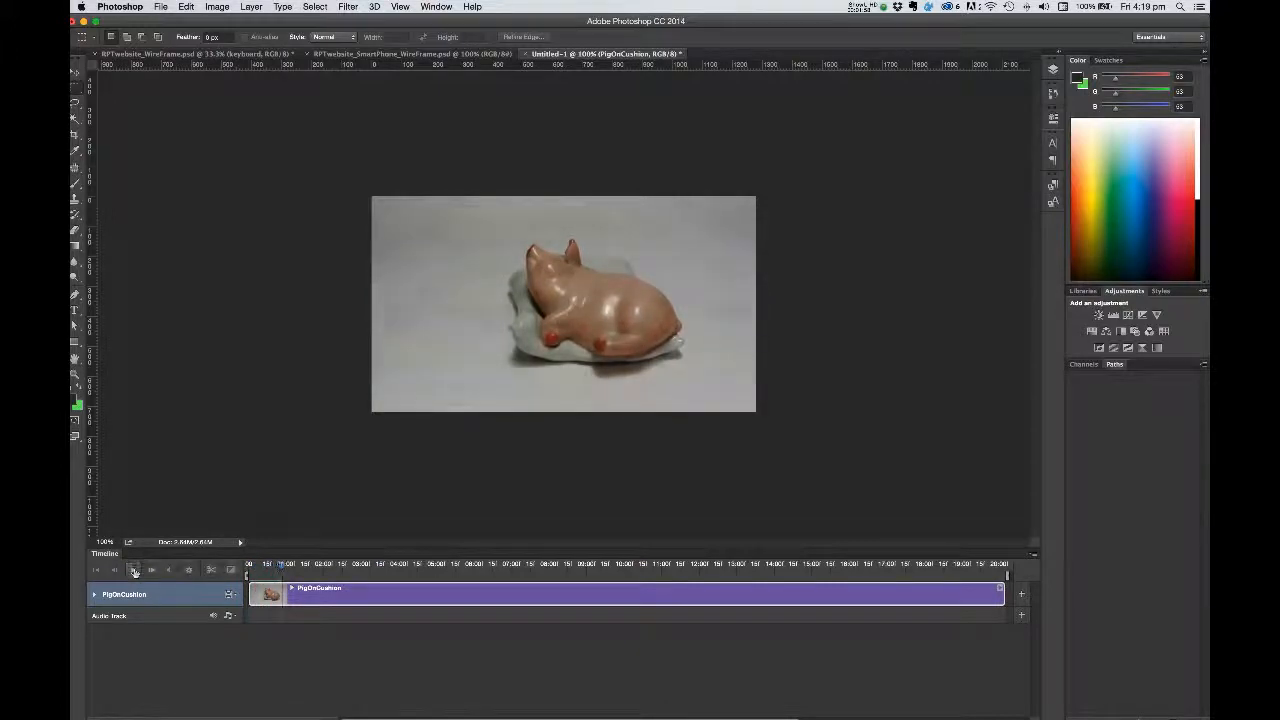
{"action": "left_click", "coordinate": [133, 569]}
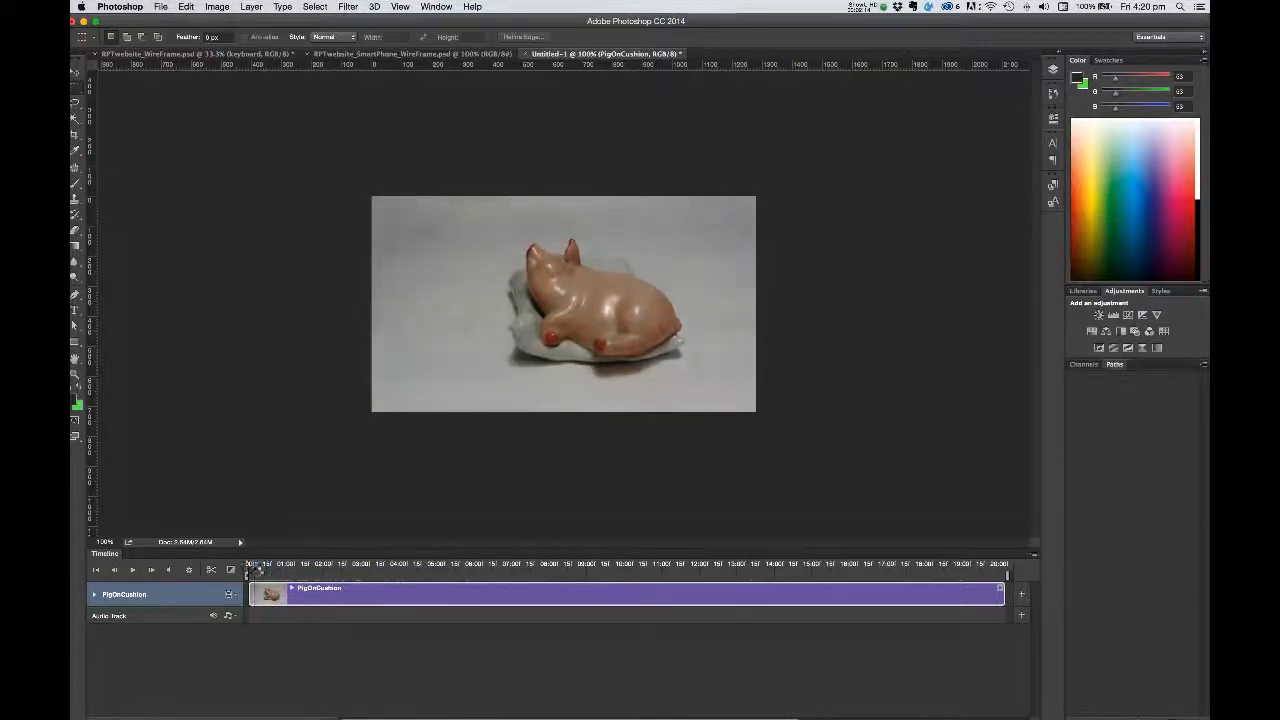
Step: Trim the PigOnCushion clip's end to about the 17-second mark
{"action": "left_click", "coordinate": [307, 570]}
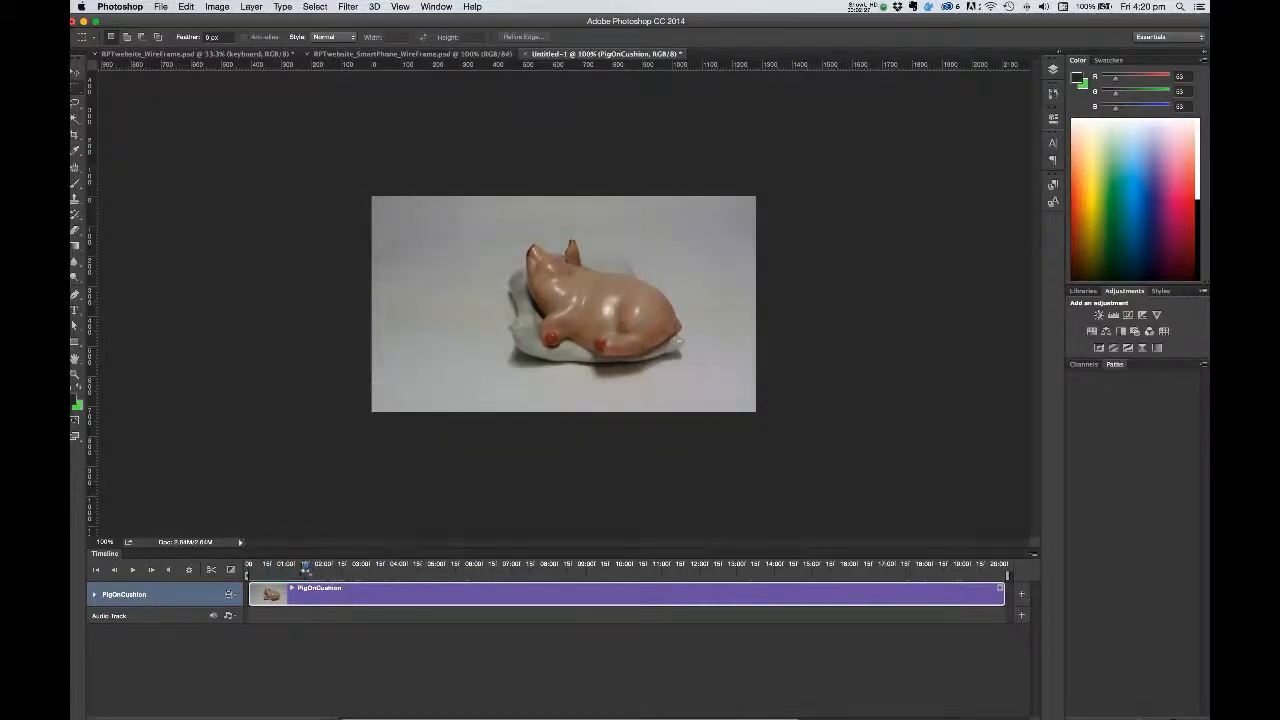
{"action": "left_click", "coordinate": [303, 563]}
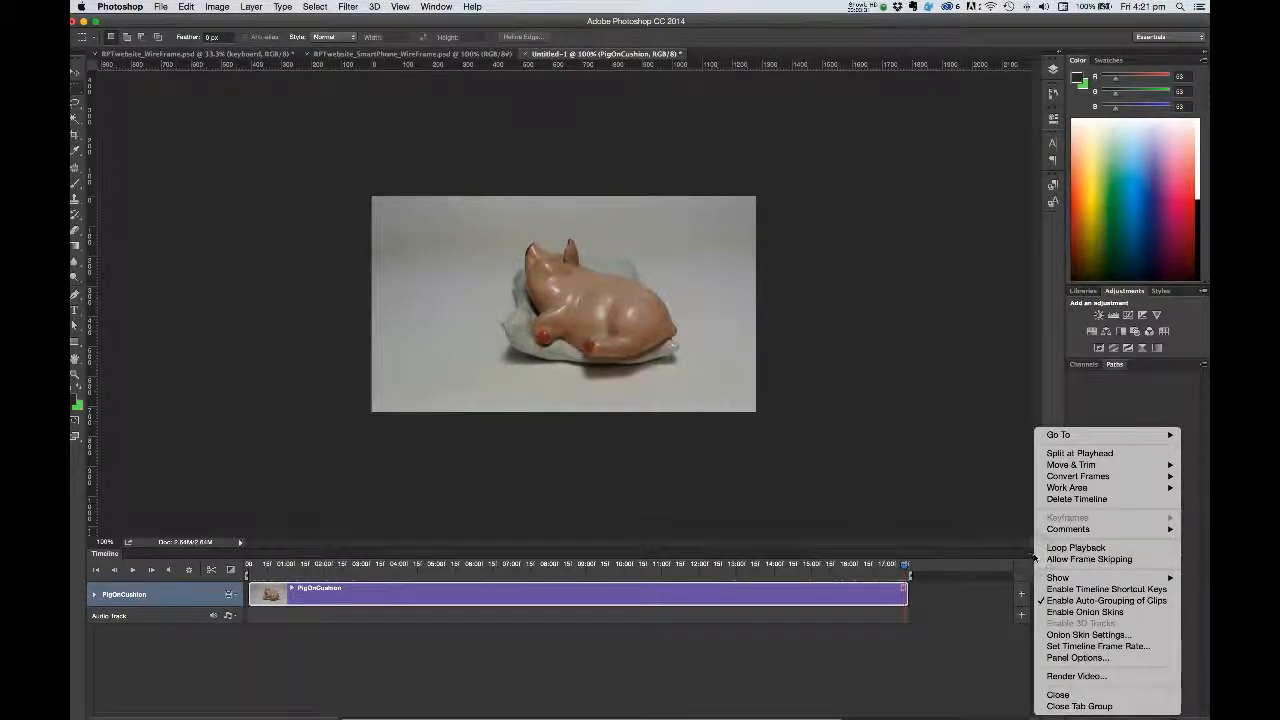
{"action": "mouse_move", "coordinate": [1076, 676]}
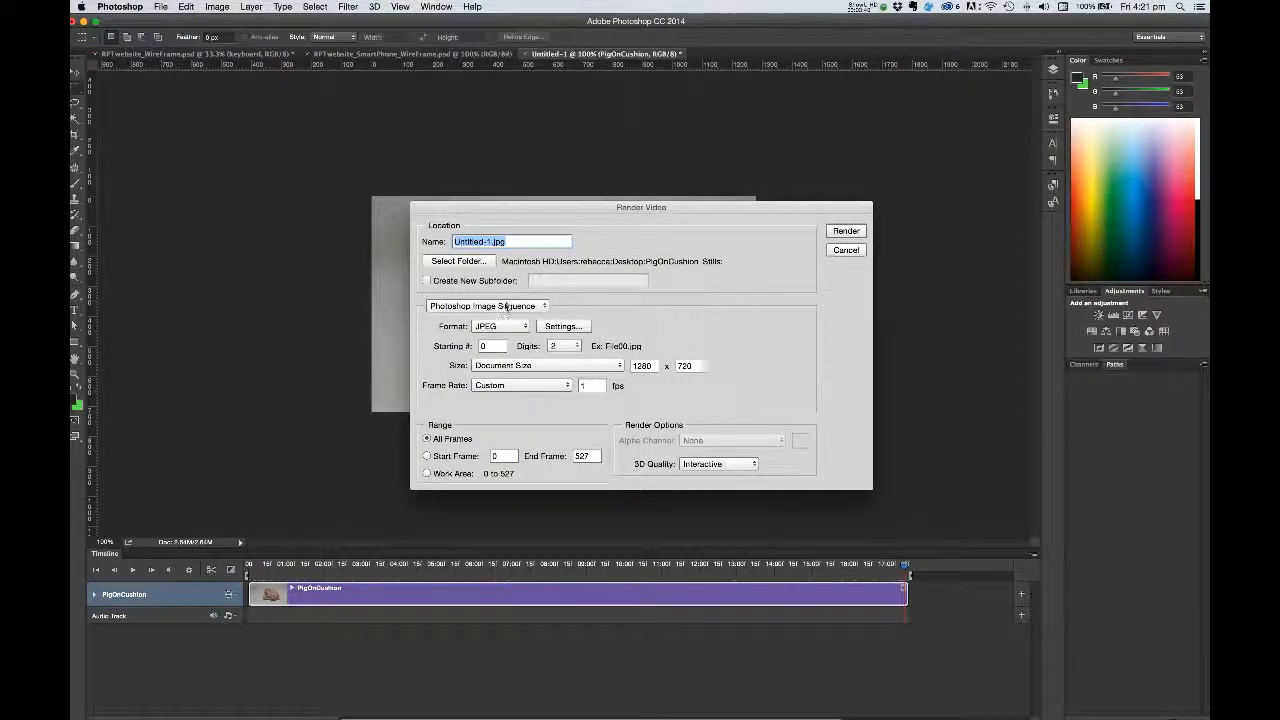
Step: Set Render Video to a JPEG image sequence named PigOnCushion.jpg at 1 fps
{"action": "left_click", "coordinate": [487, 305]}
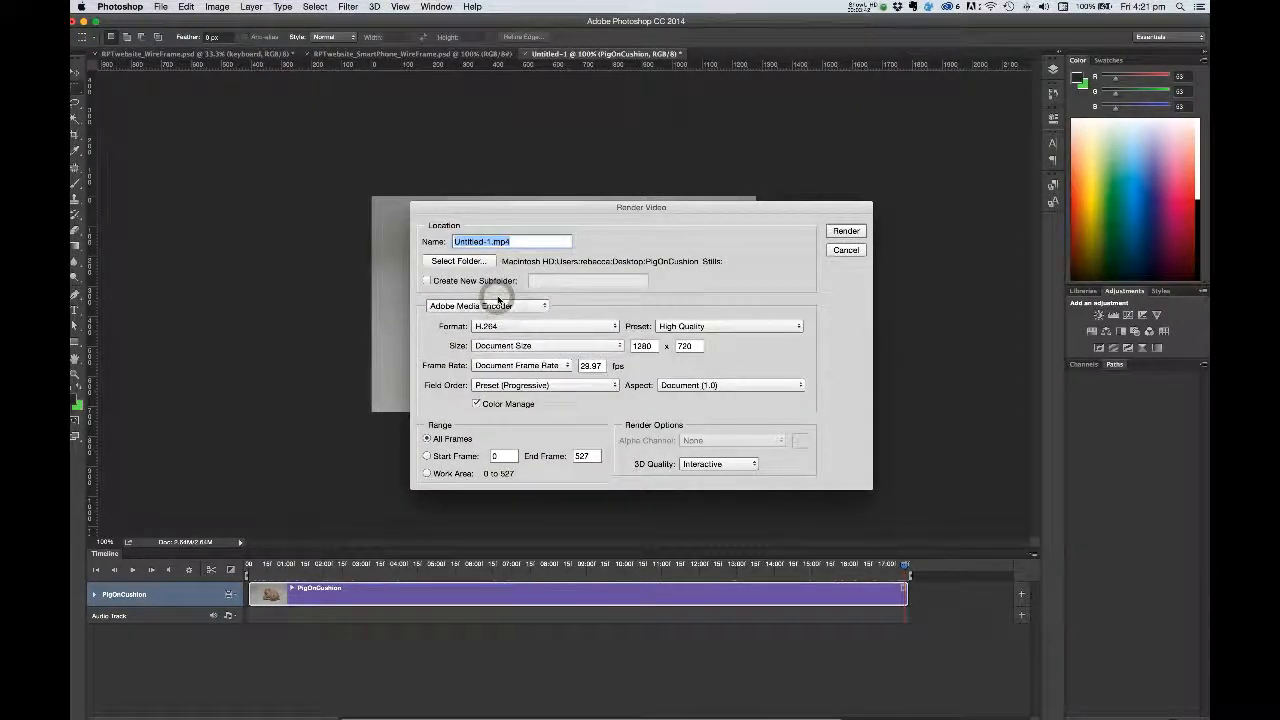
{"action": "mouse_move", "coordinate": [580, 295]}
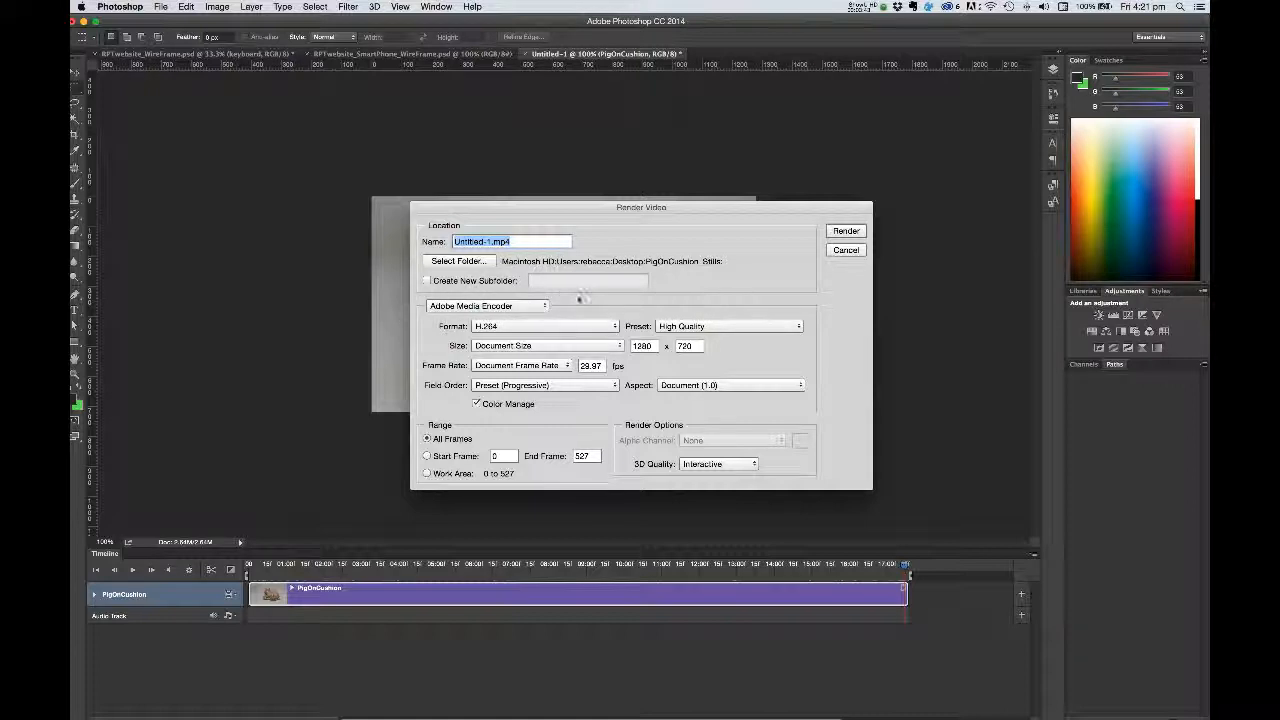
{"action": "mouse_move", "coordinate": [577, 318]}
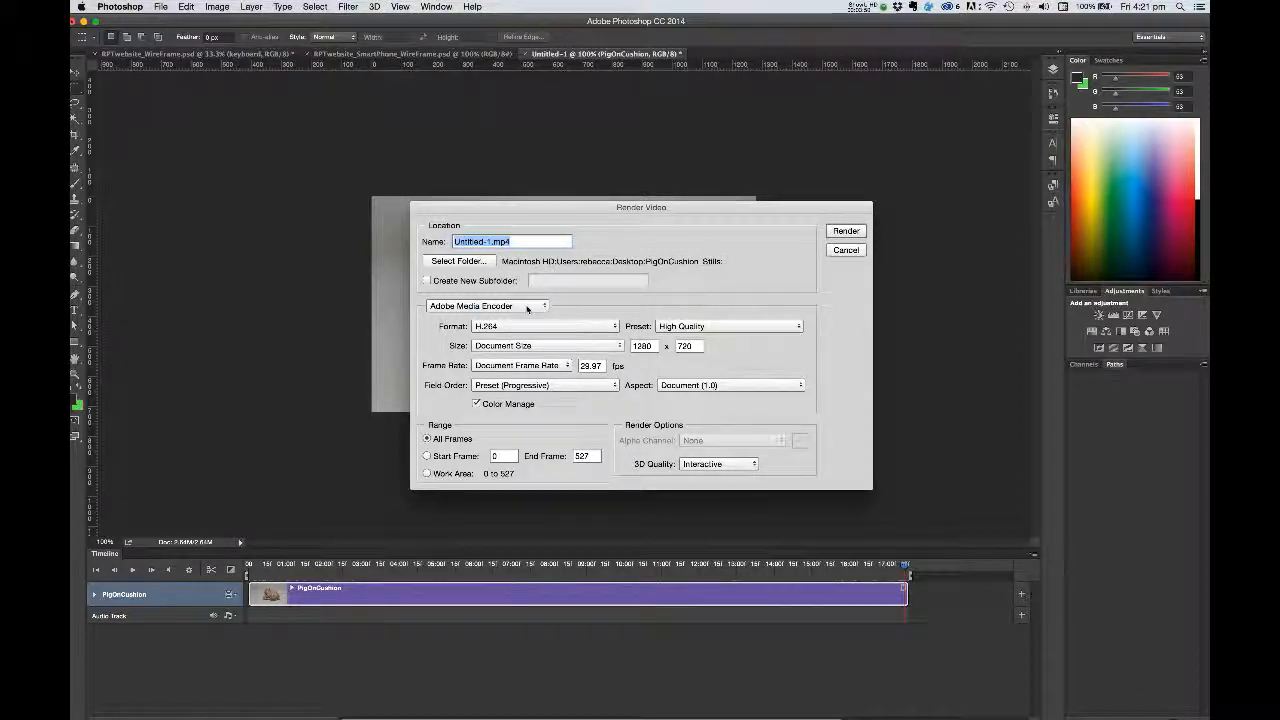
{"action": "left_click", "coordinate": [485, 305]}
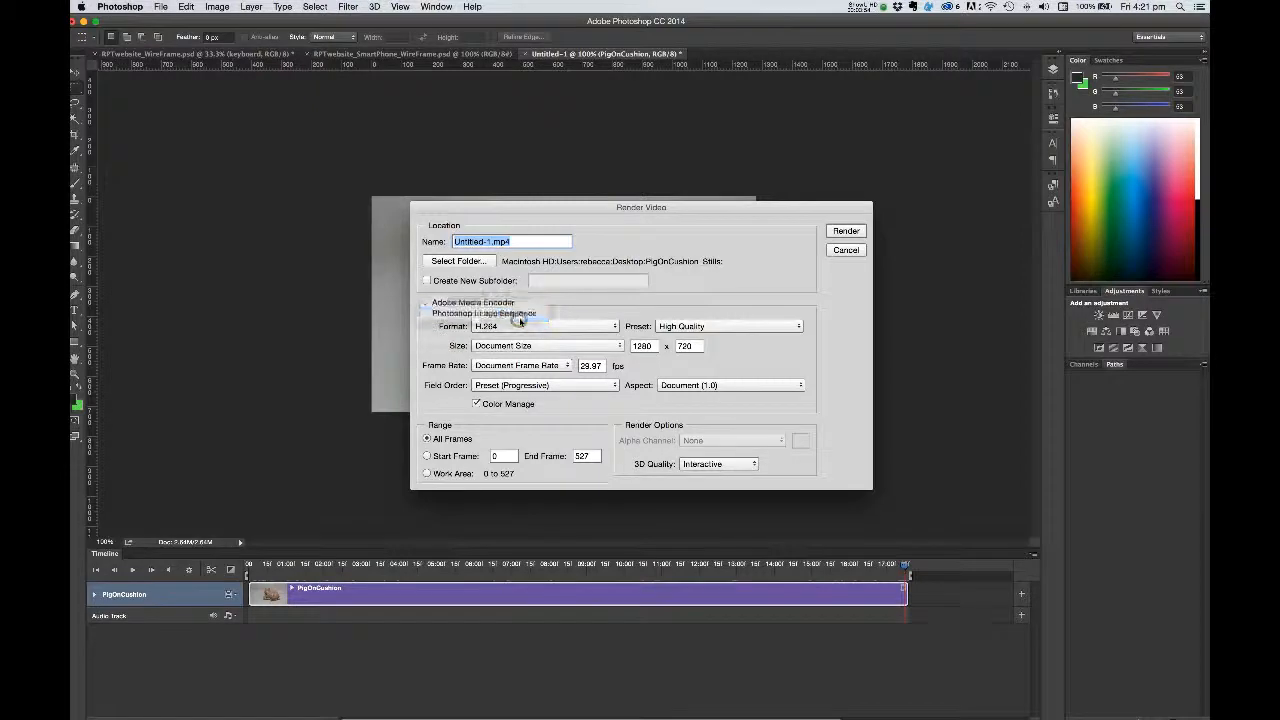
{"action": "left_click", "coordinate": [487, 305]}
{"action": "type", "text": "PigOnCushion.jpg"}
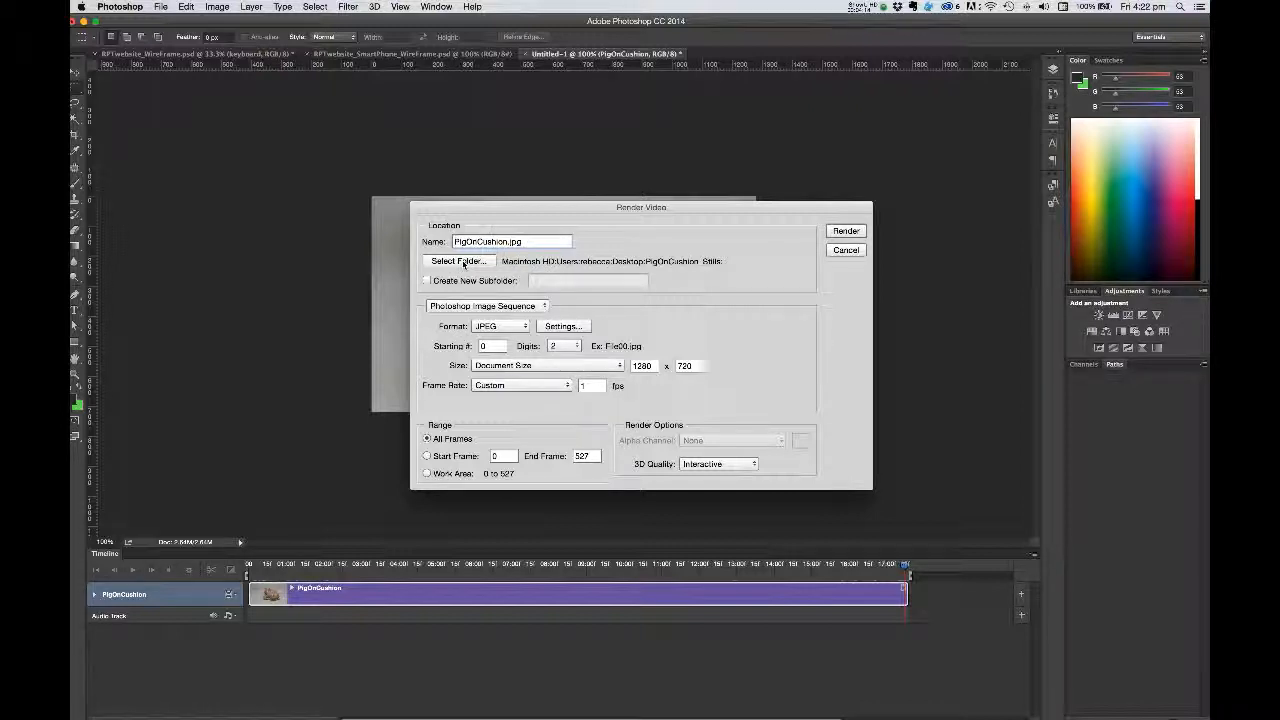
Step: Create a PigOnCushionStills folder on the Desktop and make it the render destination
{"action": "left_click", "coordinate": [458, 260]}
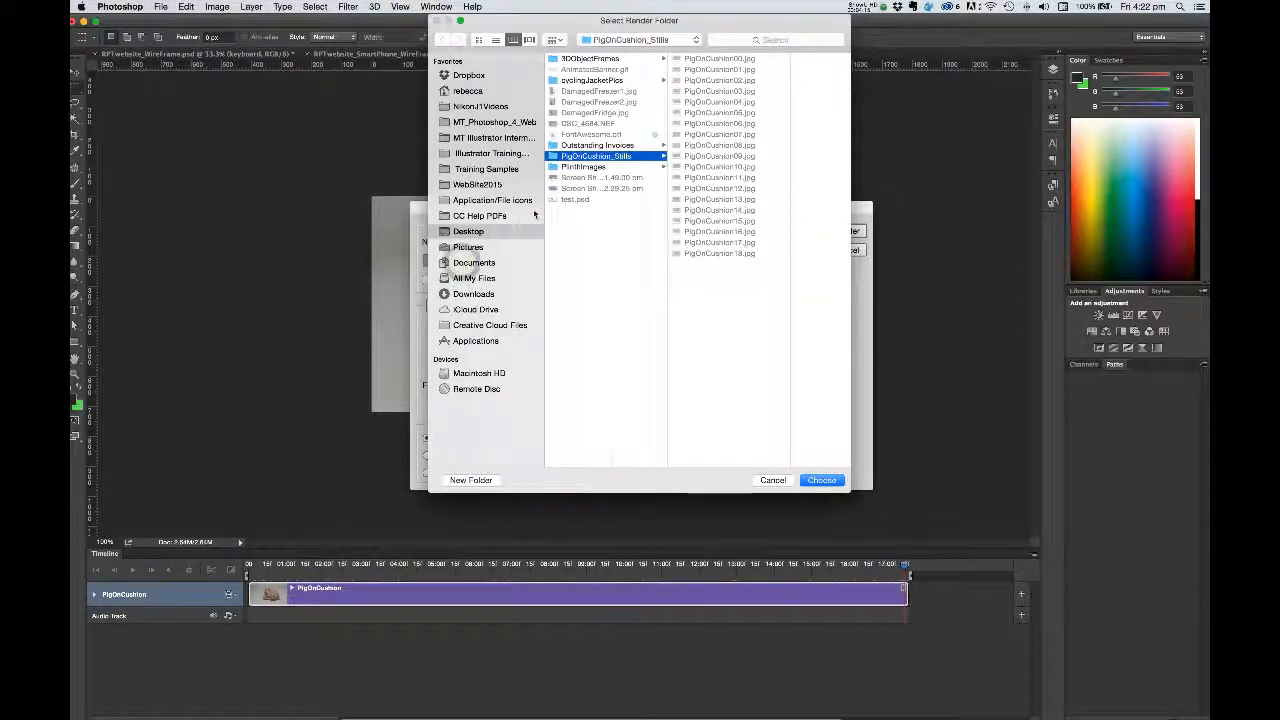
{"action": "left_click", "coordinate": [468, 231]}
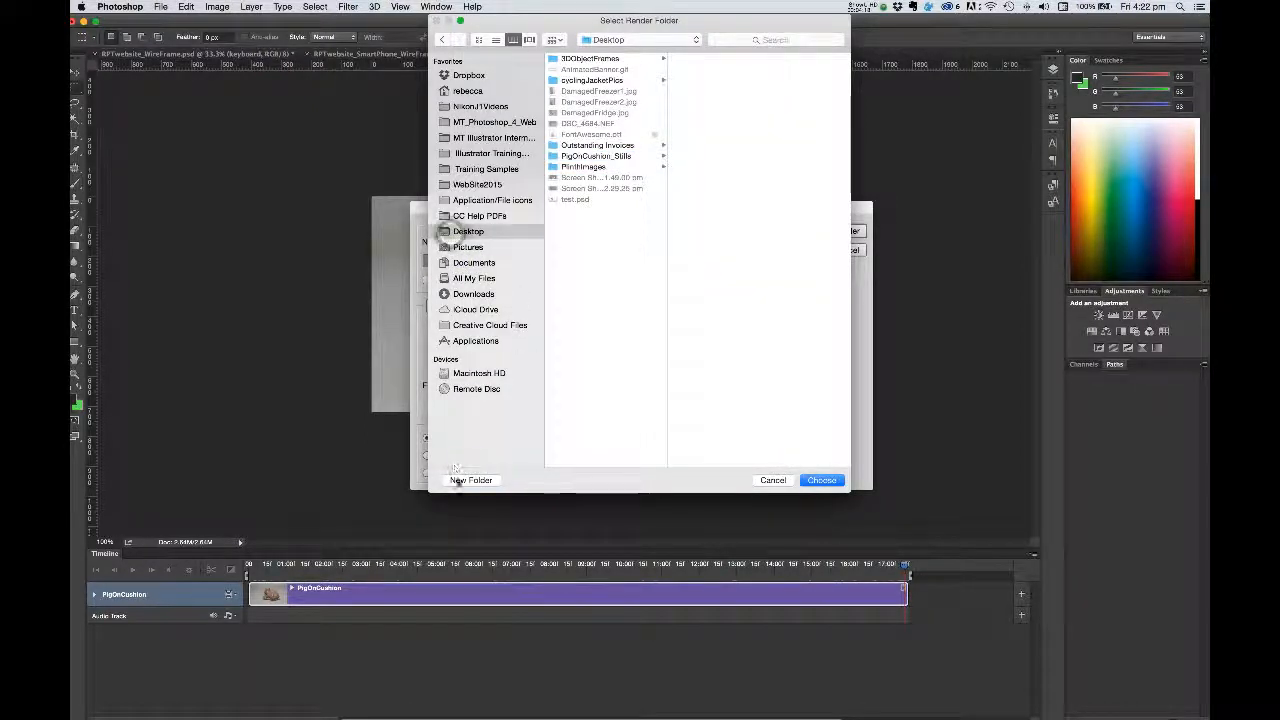
{"action": "left_click", "coordinate": [471, 480]}
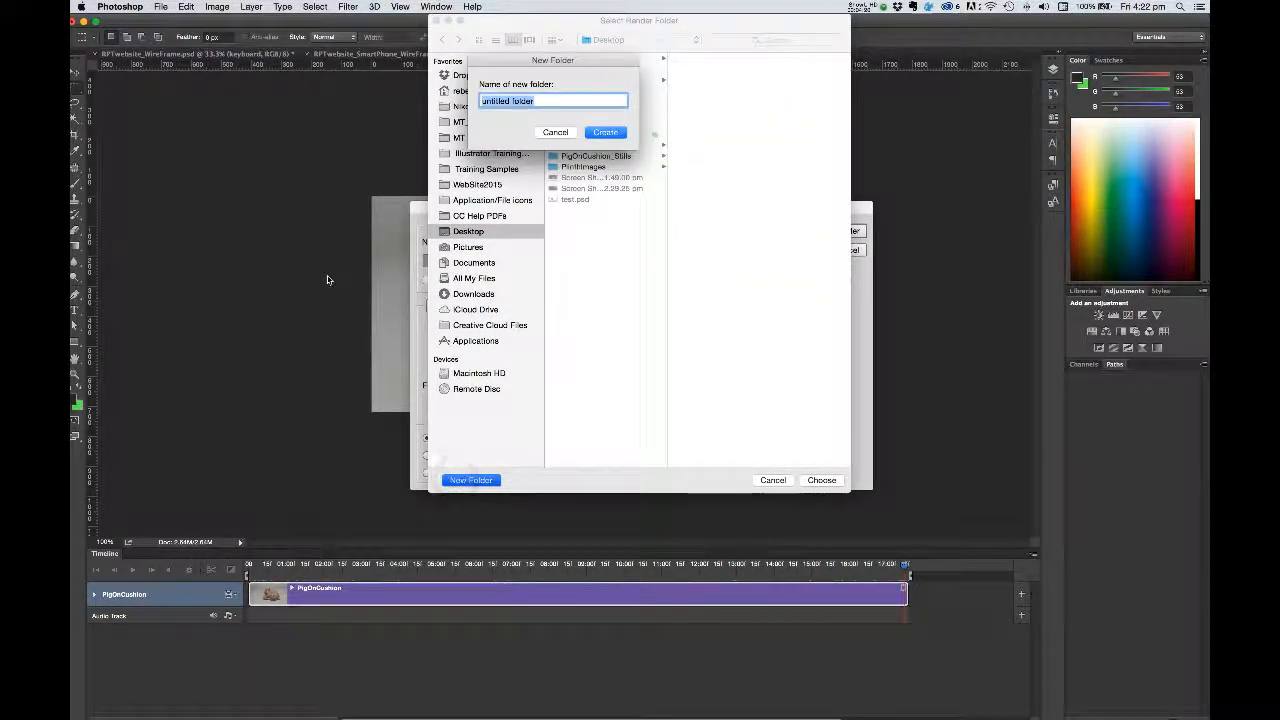
{"action": "type", "text": "PigON"}
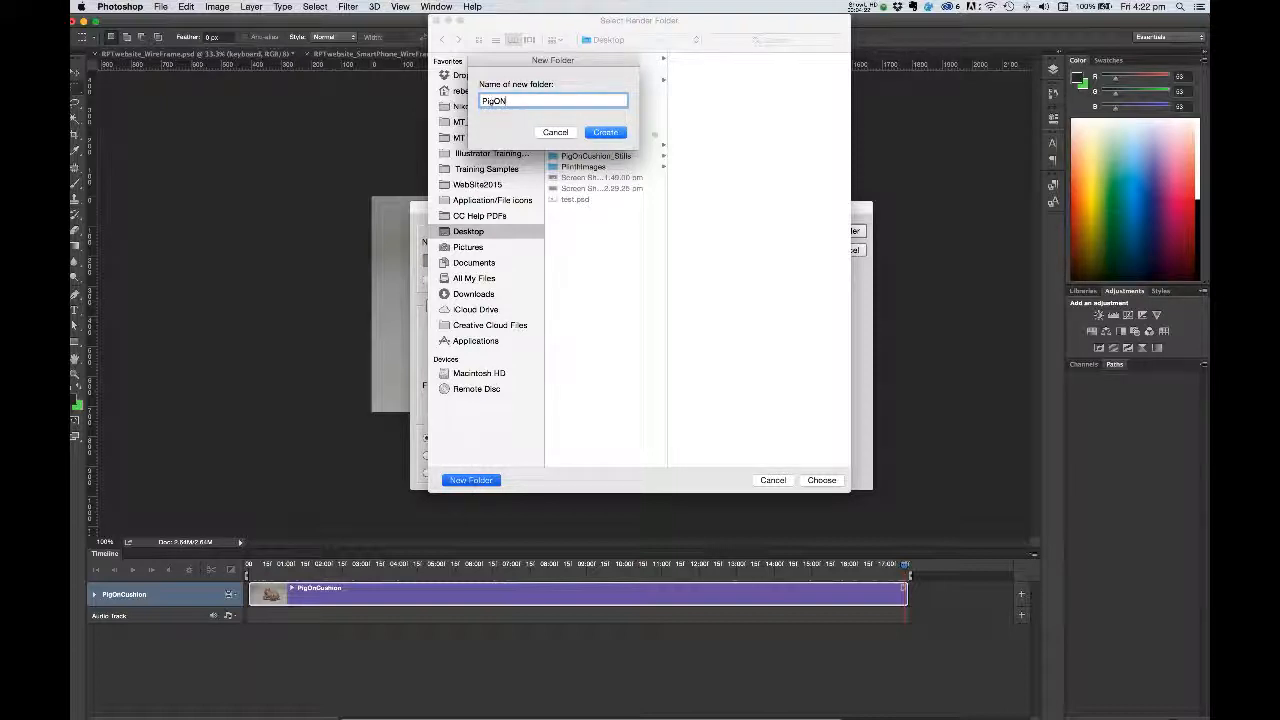
{"action": "type", "text": "nC"}
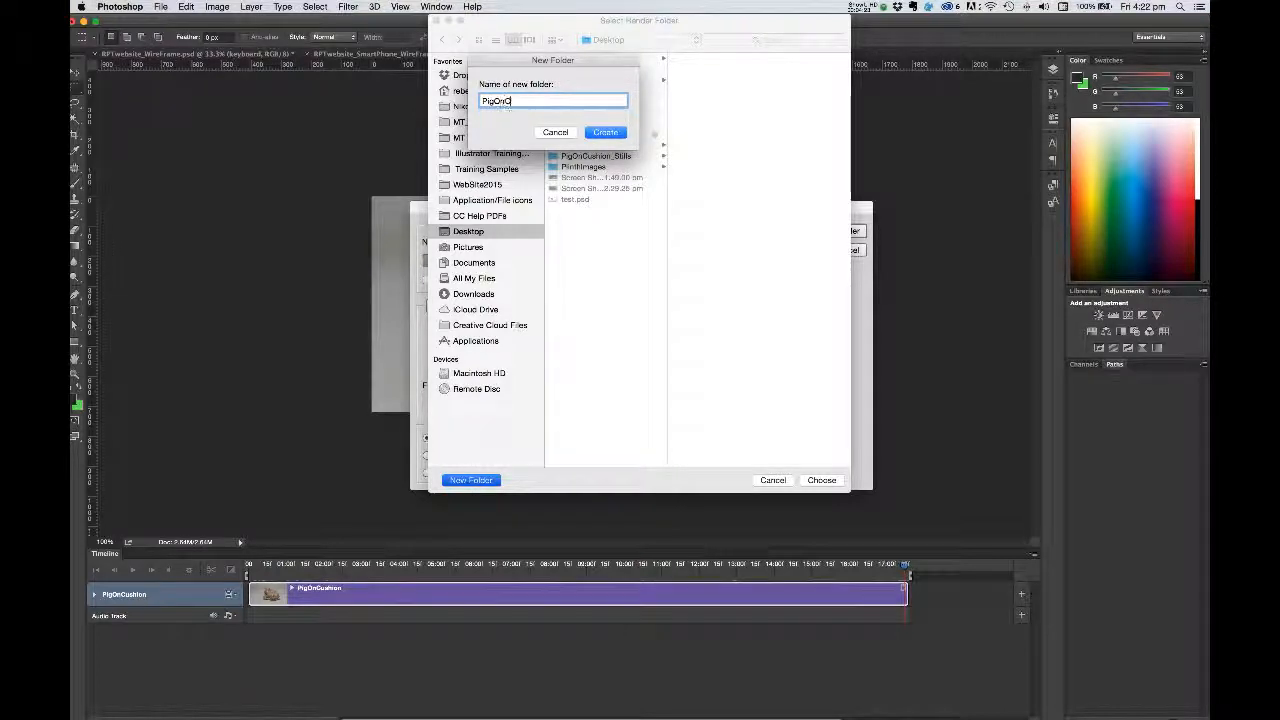
{"action": "type", "text": "CushionStills"}
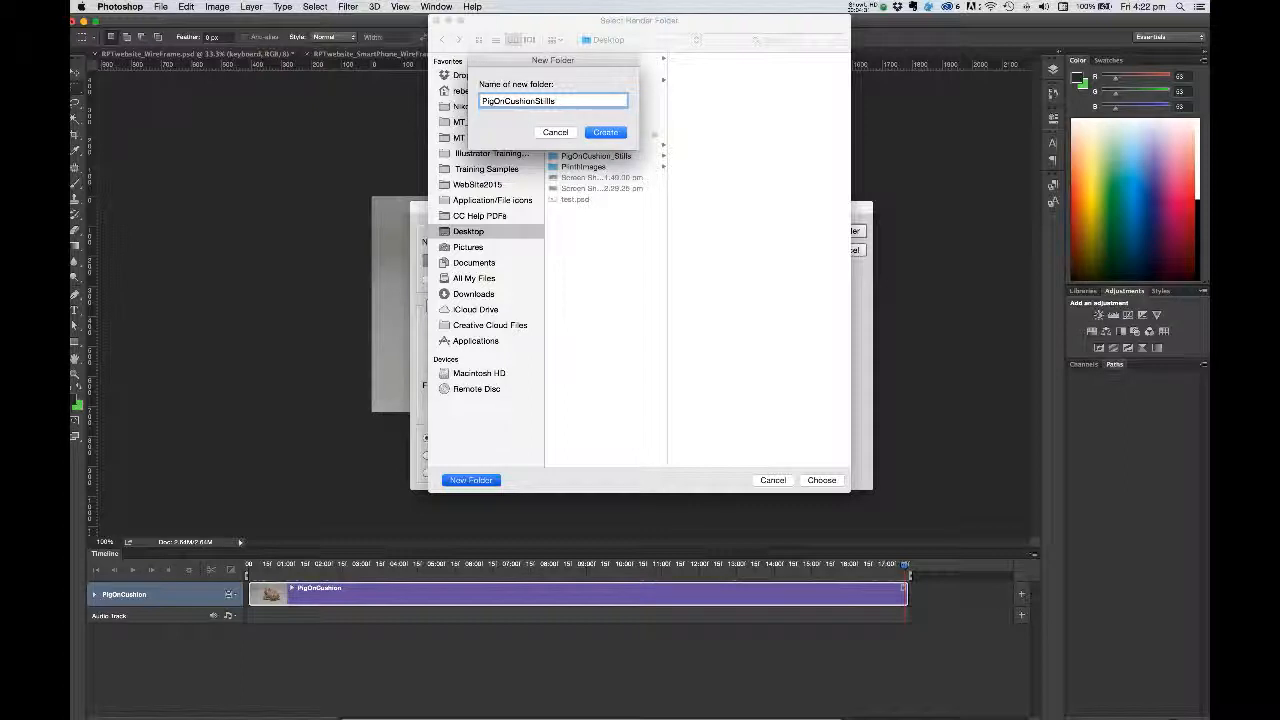
{"action": "left_click", "coordinate": [605, 132]}
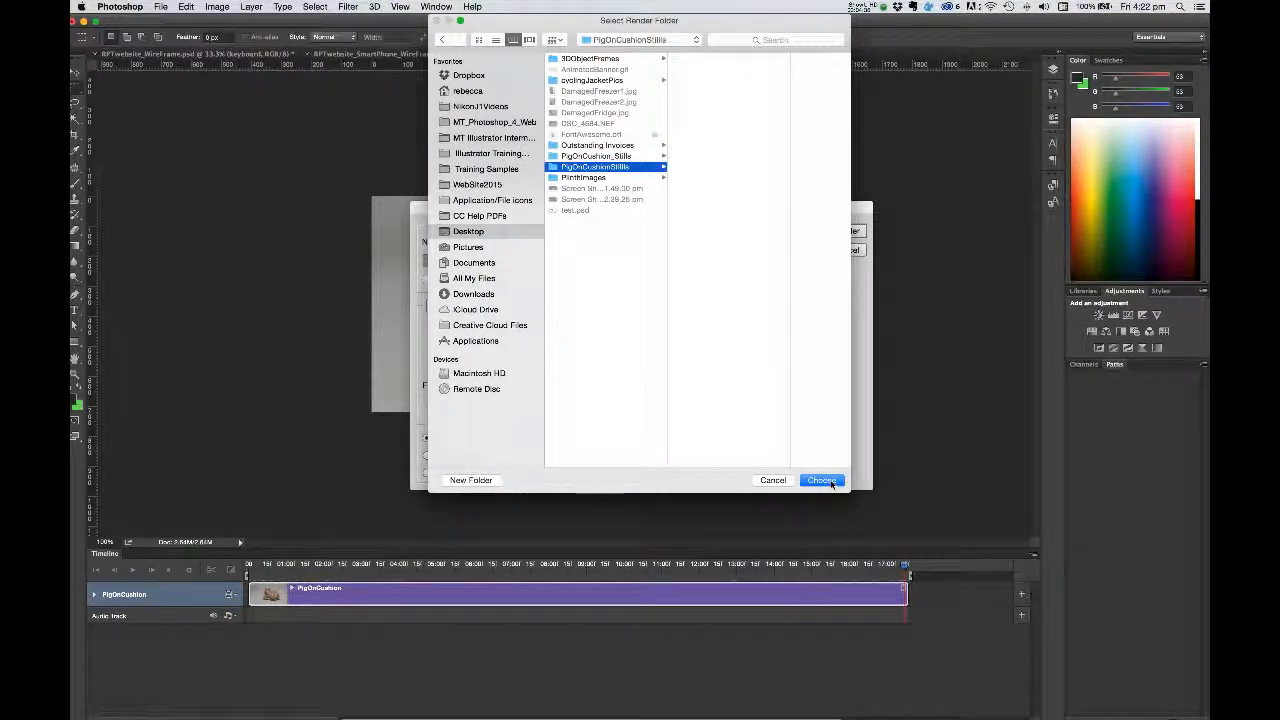
{"action": "left_click", "coordinate": [821, 480]}
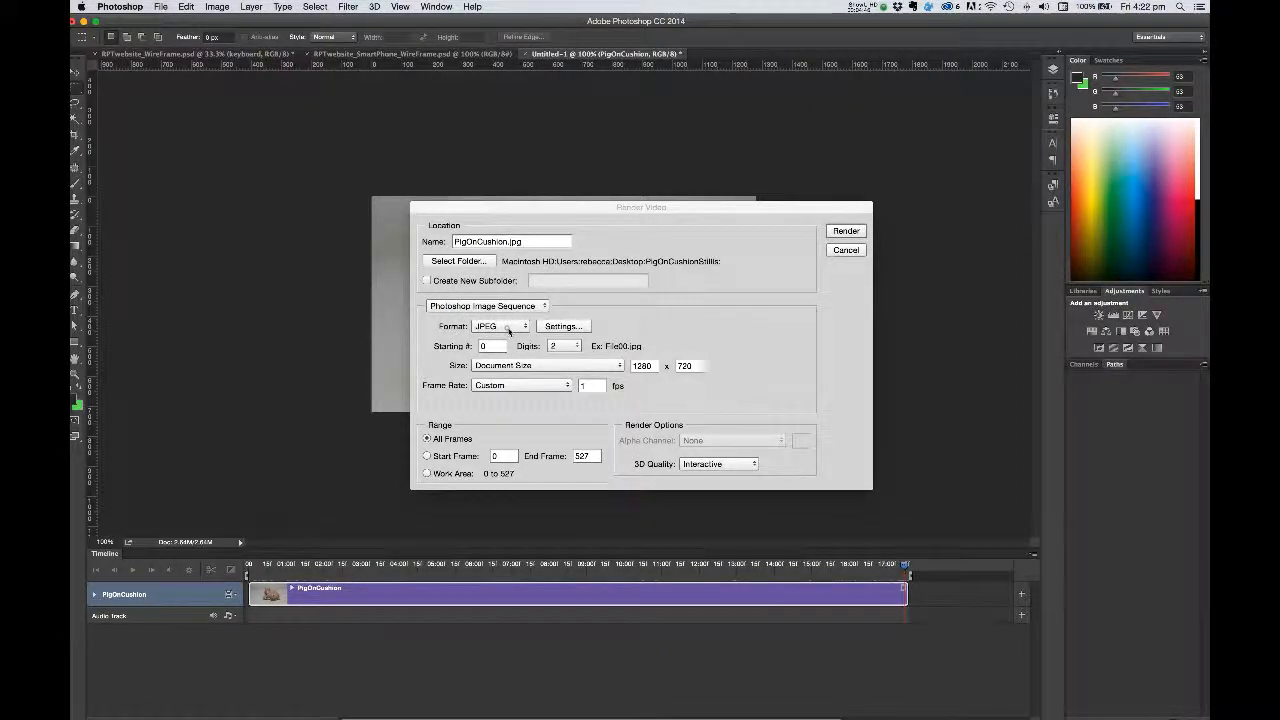
{"action": "left_click", "coordinate": [490, 326]}
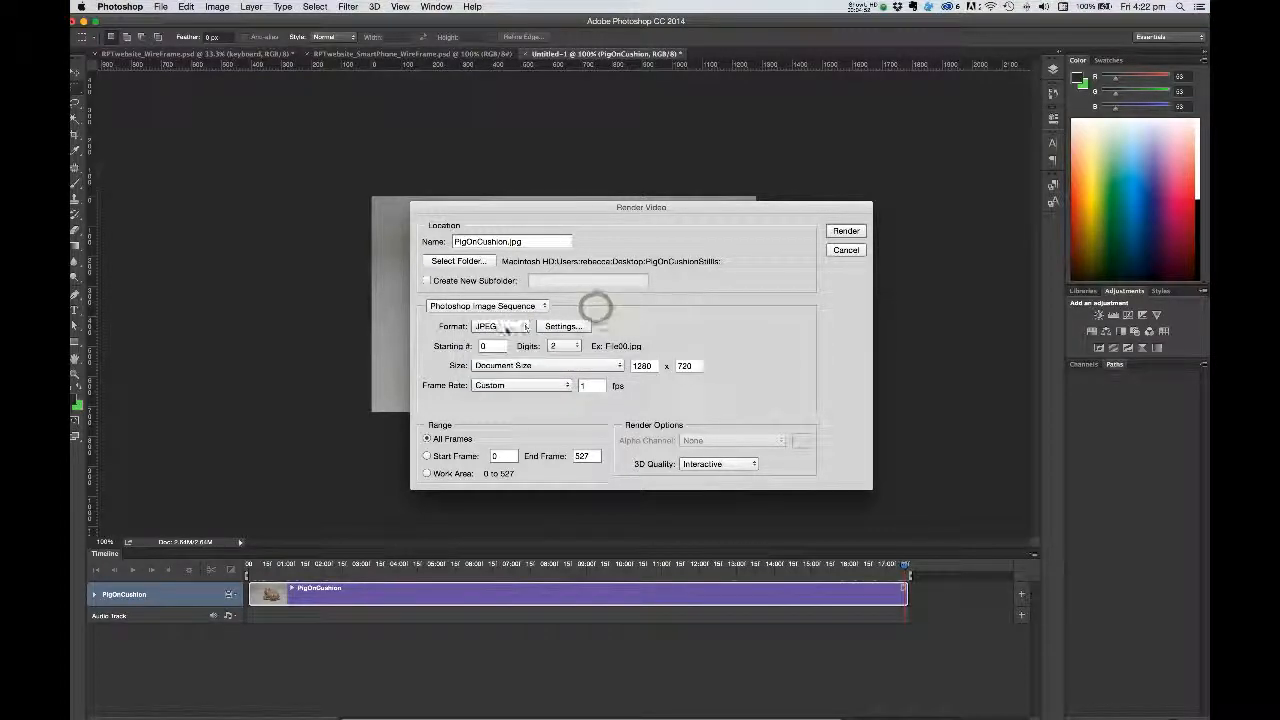
{"action": "left_click", "coordinate": [562, 326]}
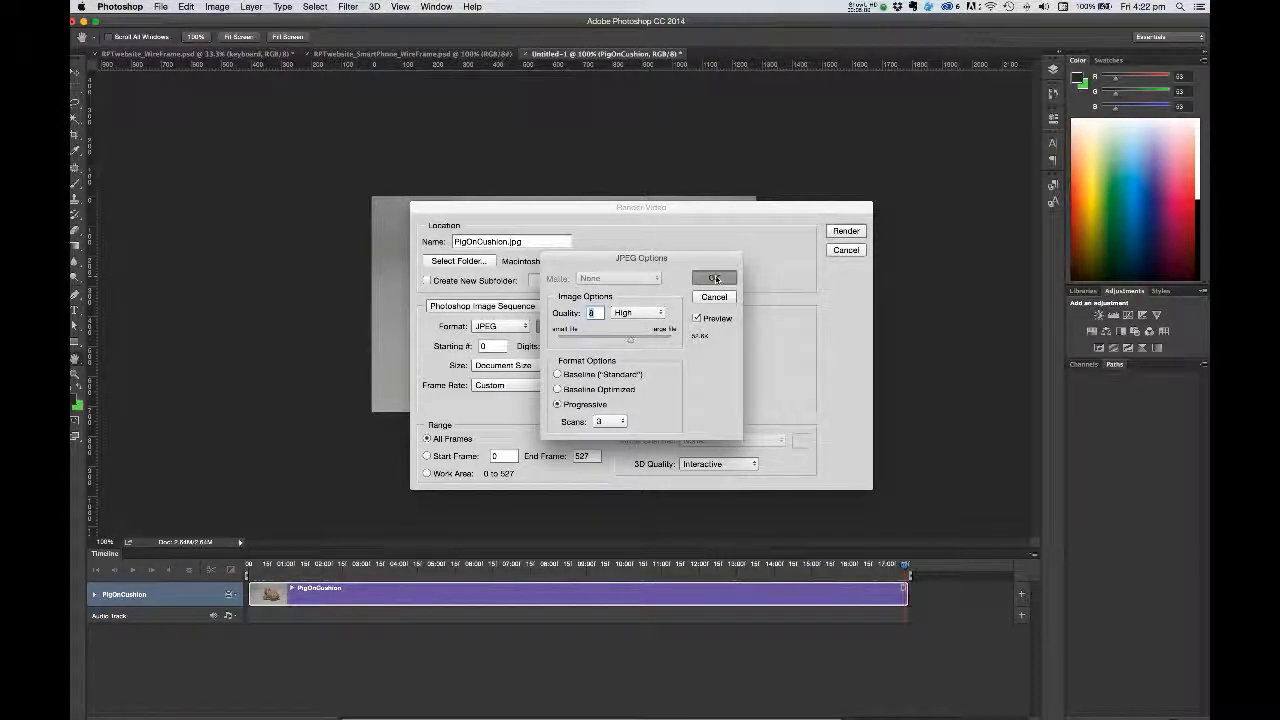
{"action": "left_click", "coordinate": [714, 278]}
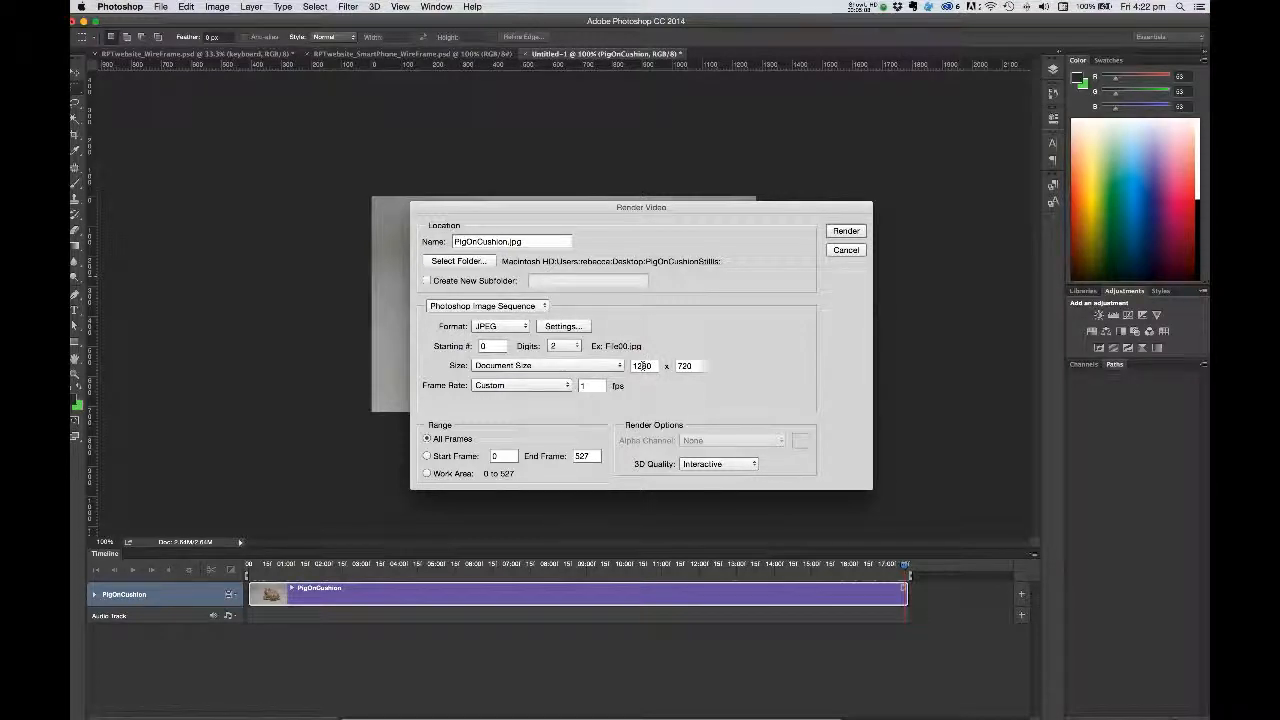
Step: Return the frame rate to Custom 1 fps after trying 24 fps, then render
{"action": "left_click", "coordinate": [520, 385]}
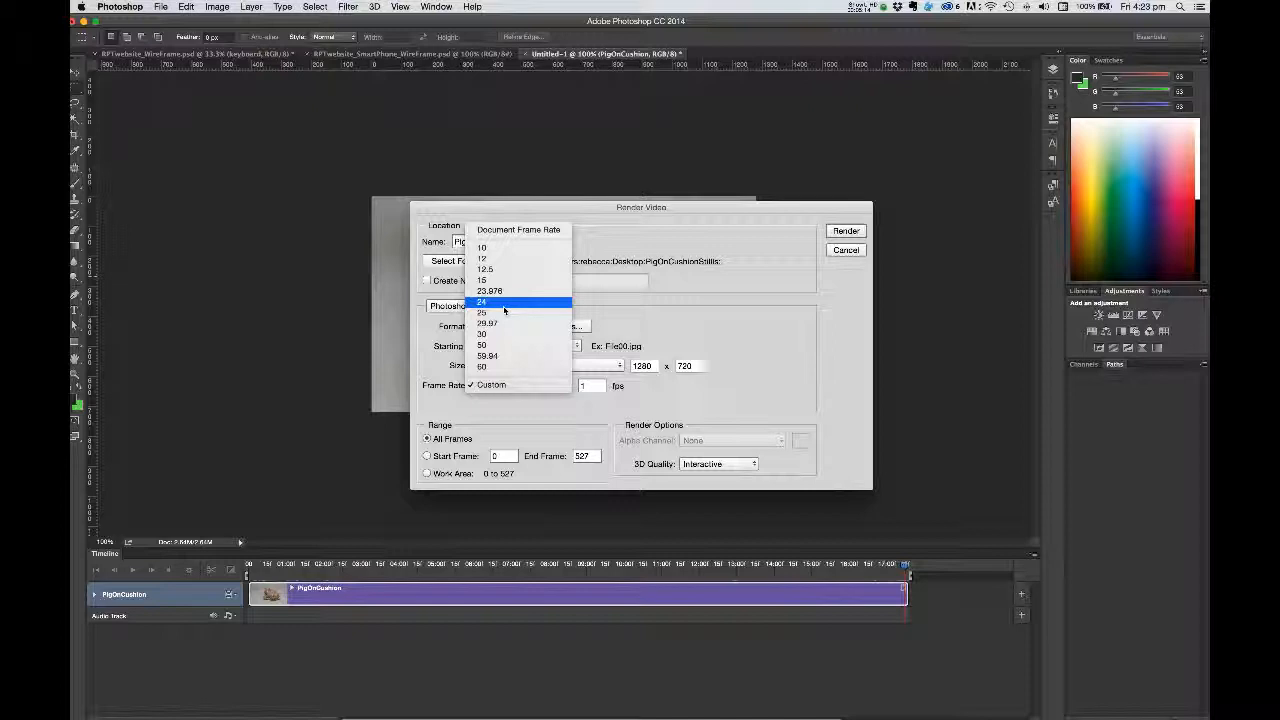
{"action": "left_click", "coordinate": [482, 301]}
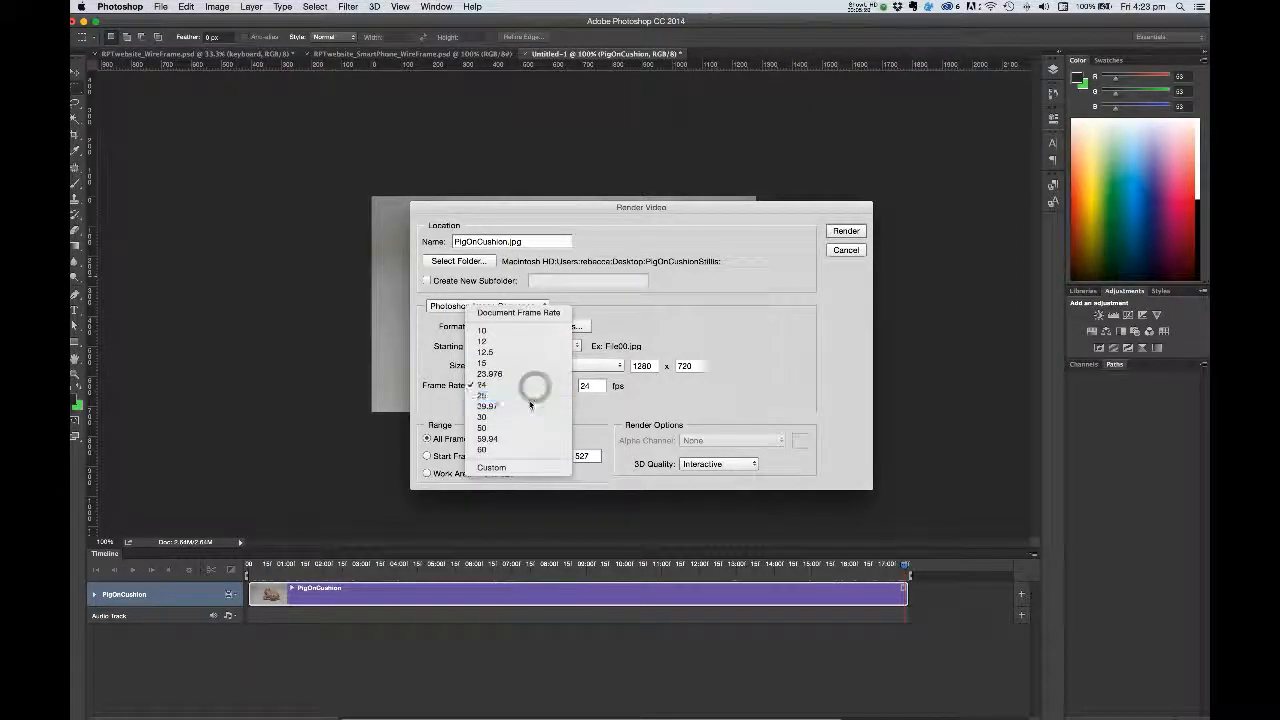
{"action": "left_click", "coordinate": [486, 385]}
{"action": "type", "text": "1"}
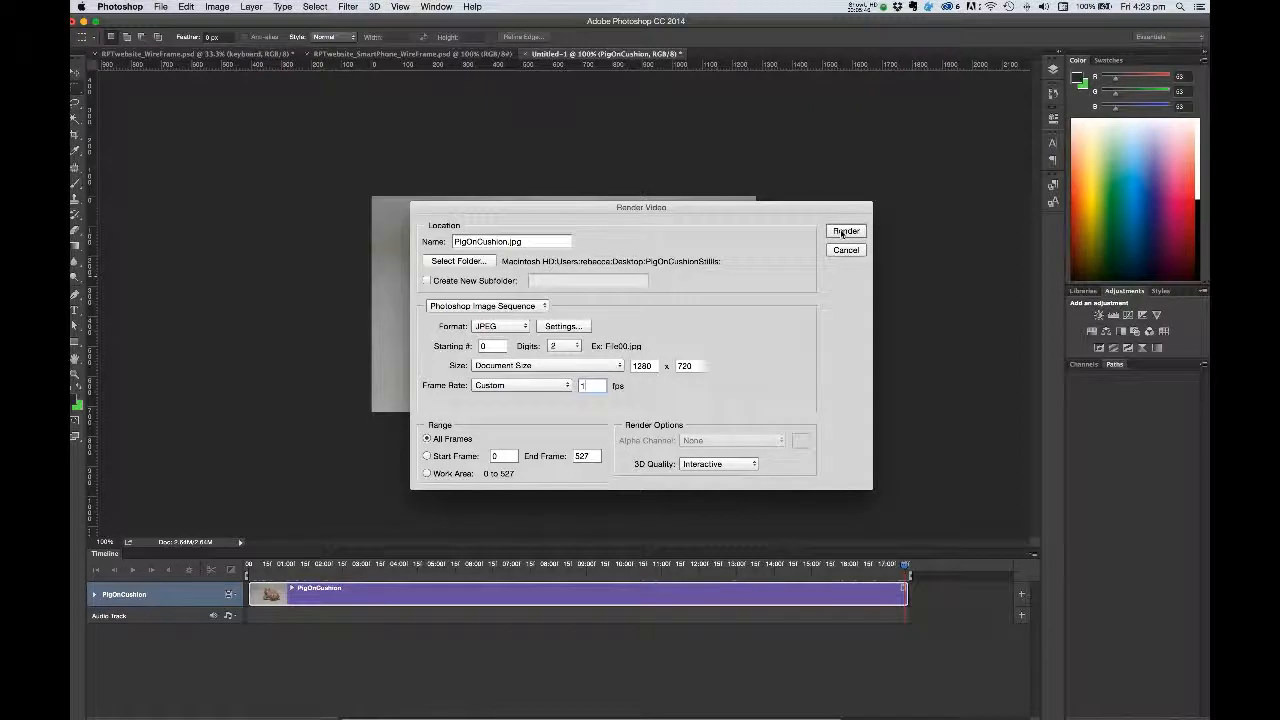
{"action": "left_click", "coordinate": [845, 231]}
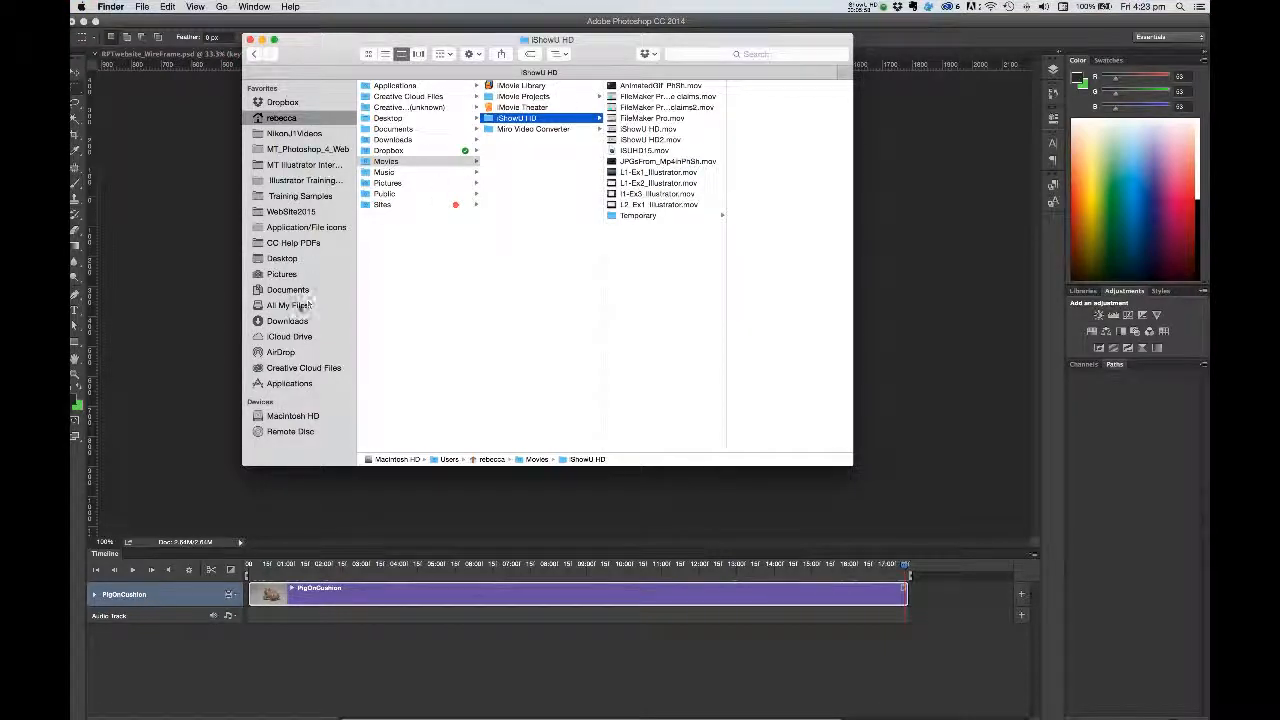
Step: Open PigOnCushionStills on the Desktop and preview frames PigOnCushion00, 03, 07, 12 and 17
{"action": "left_click", "coordinate": [282, 258]}
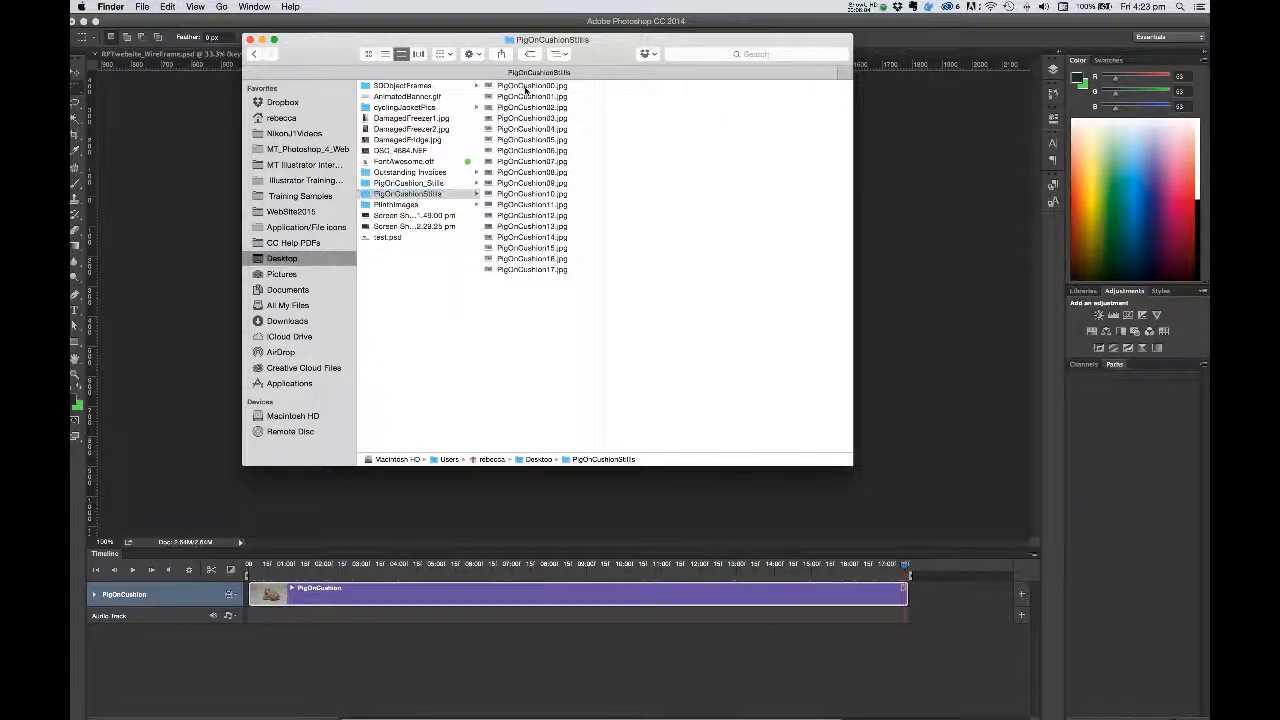
{"action": "left_click", "coordinate": [532, 85]}
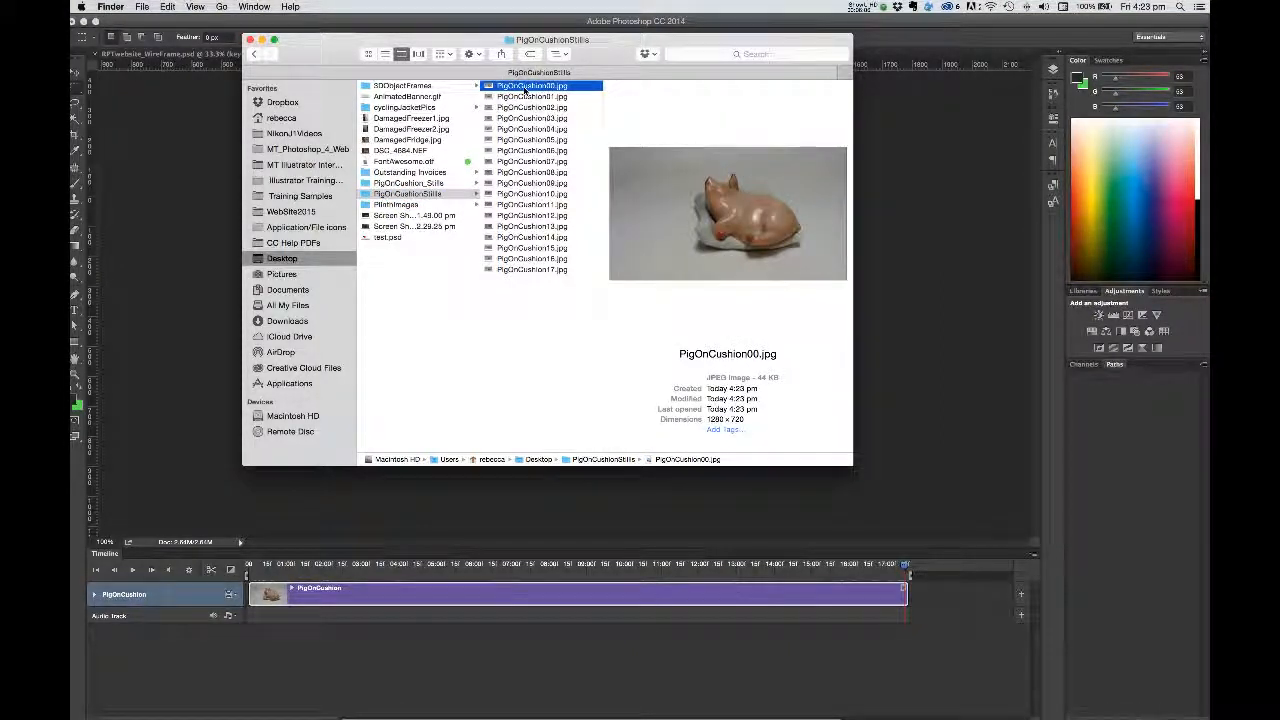
{"action": "left_click", "coordinate": [531, 118]}
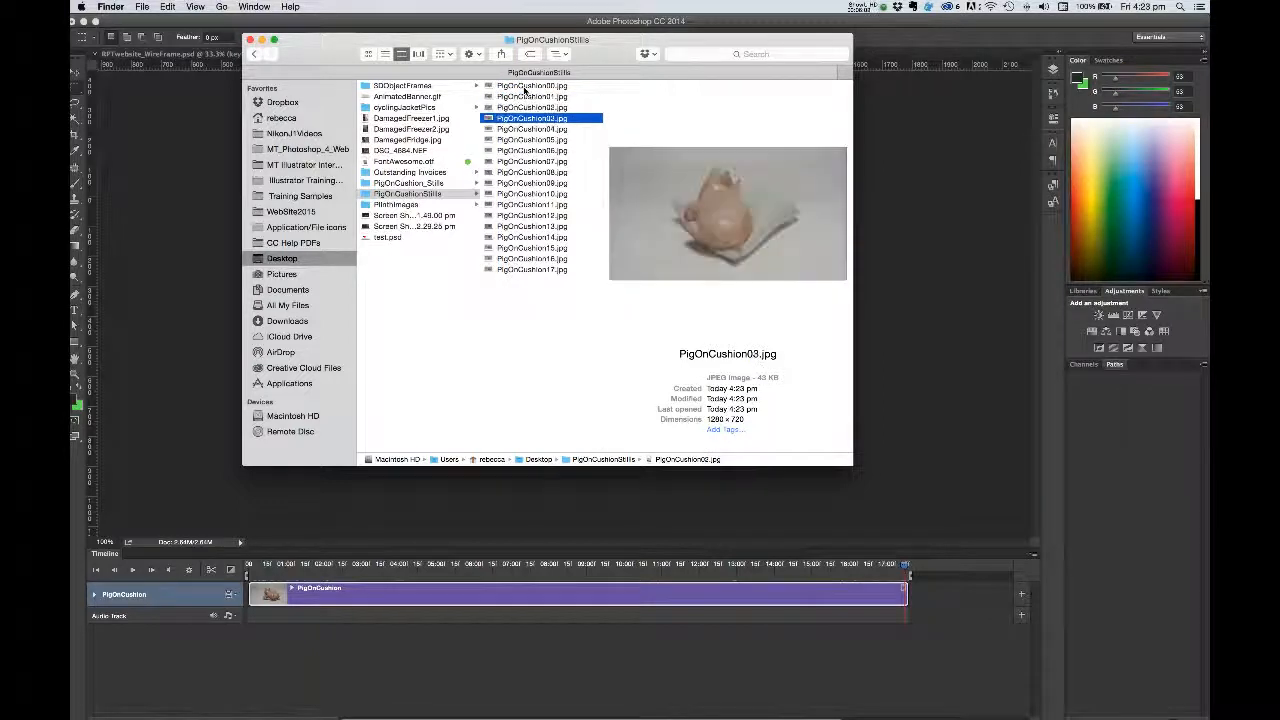
{"action": "left_click", "coordinate": [531, 161]}
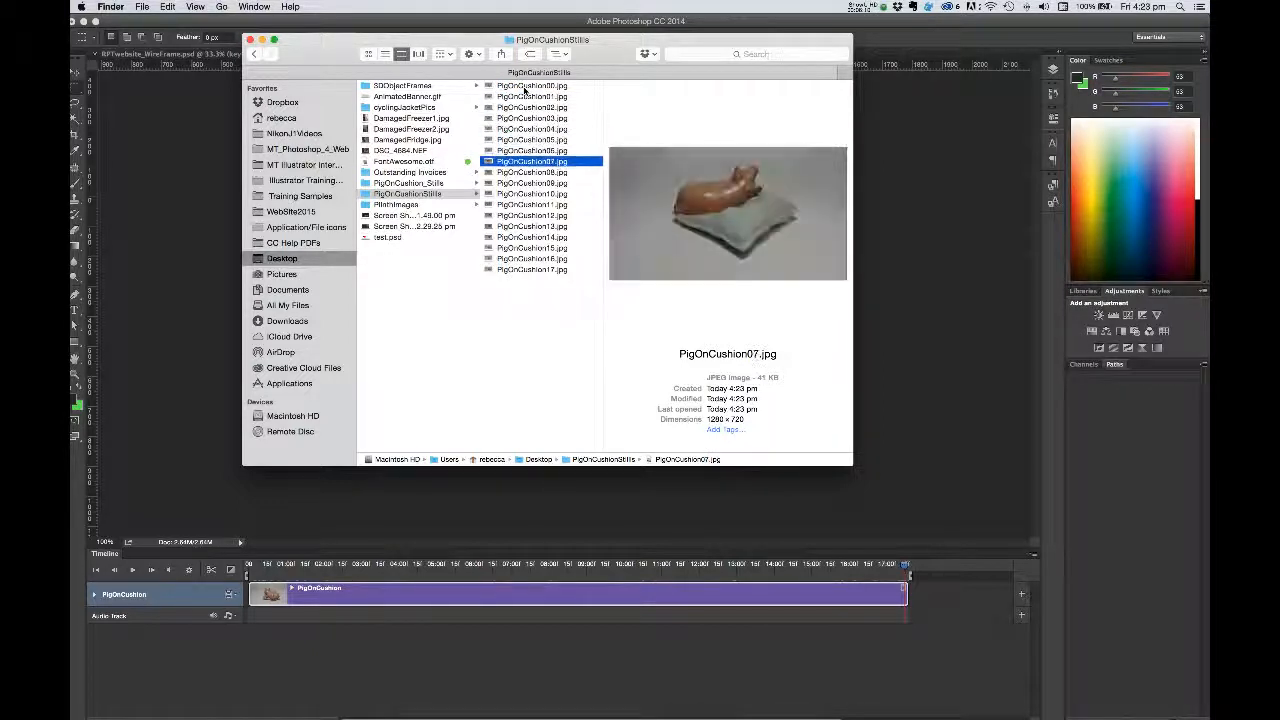
{"action": "left_click", "coordinate": [531, 215]}
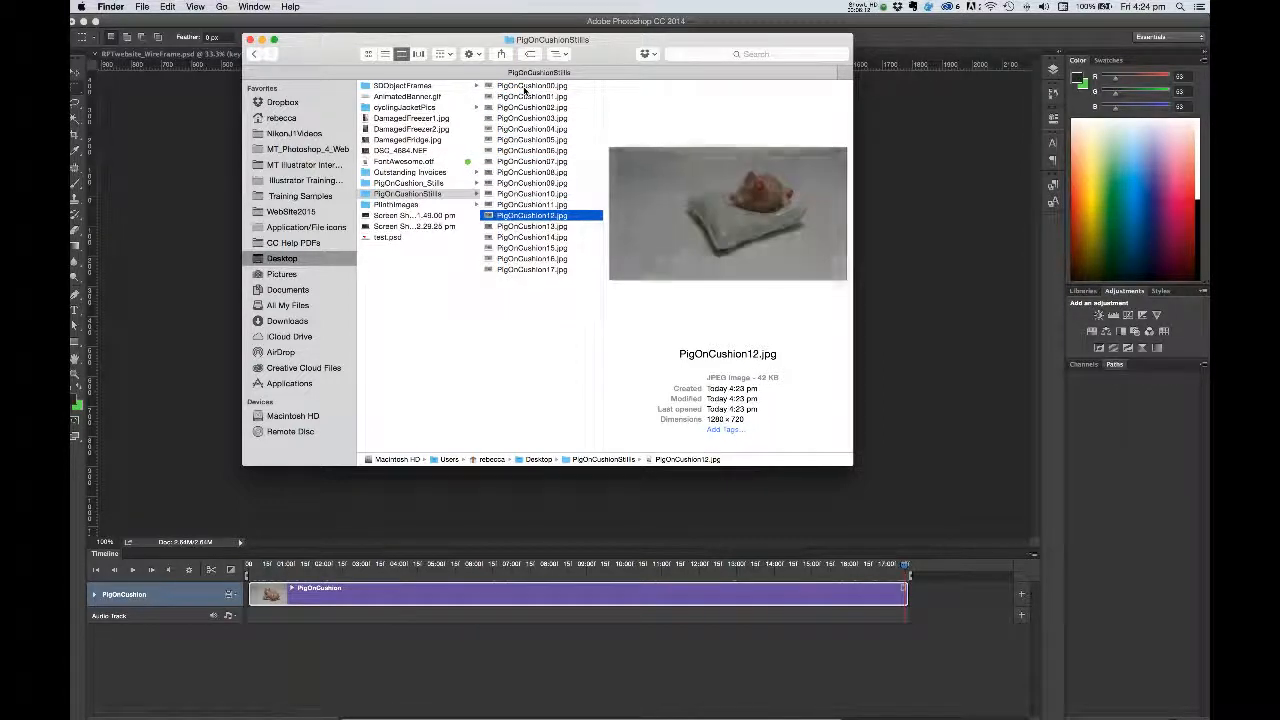
{"action": "left_click", "coordinate": [531, 269]}
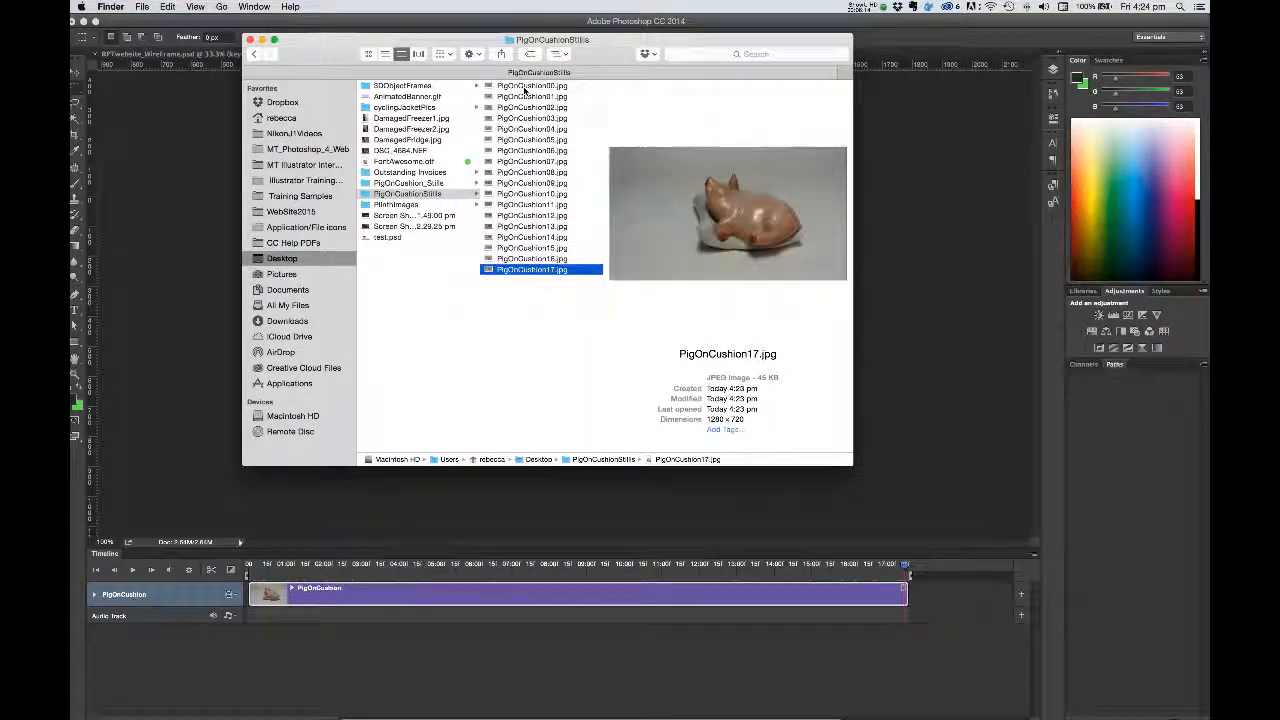